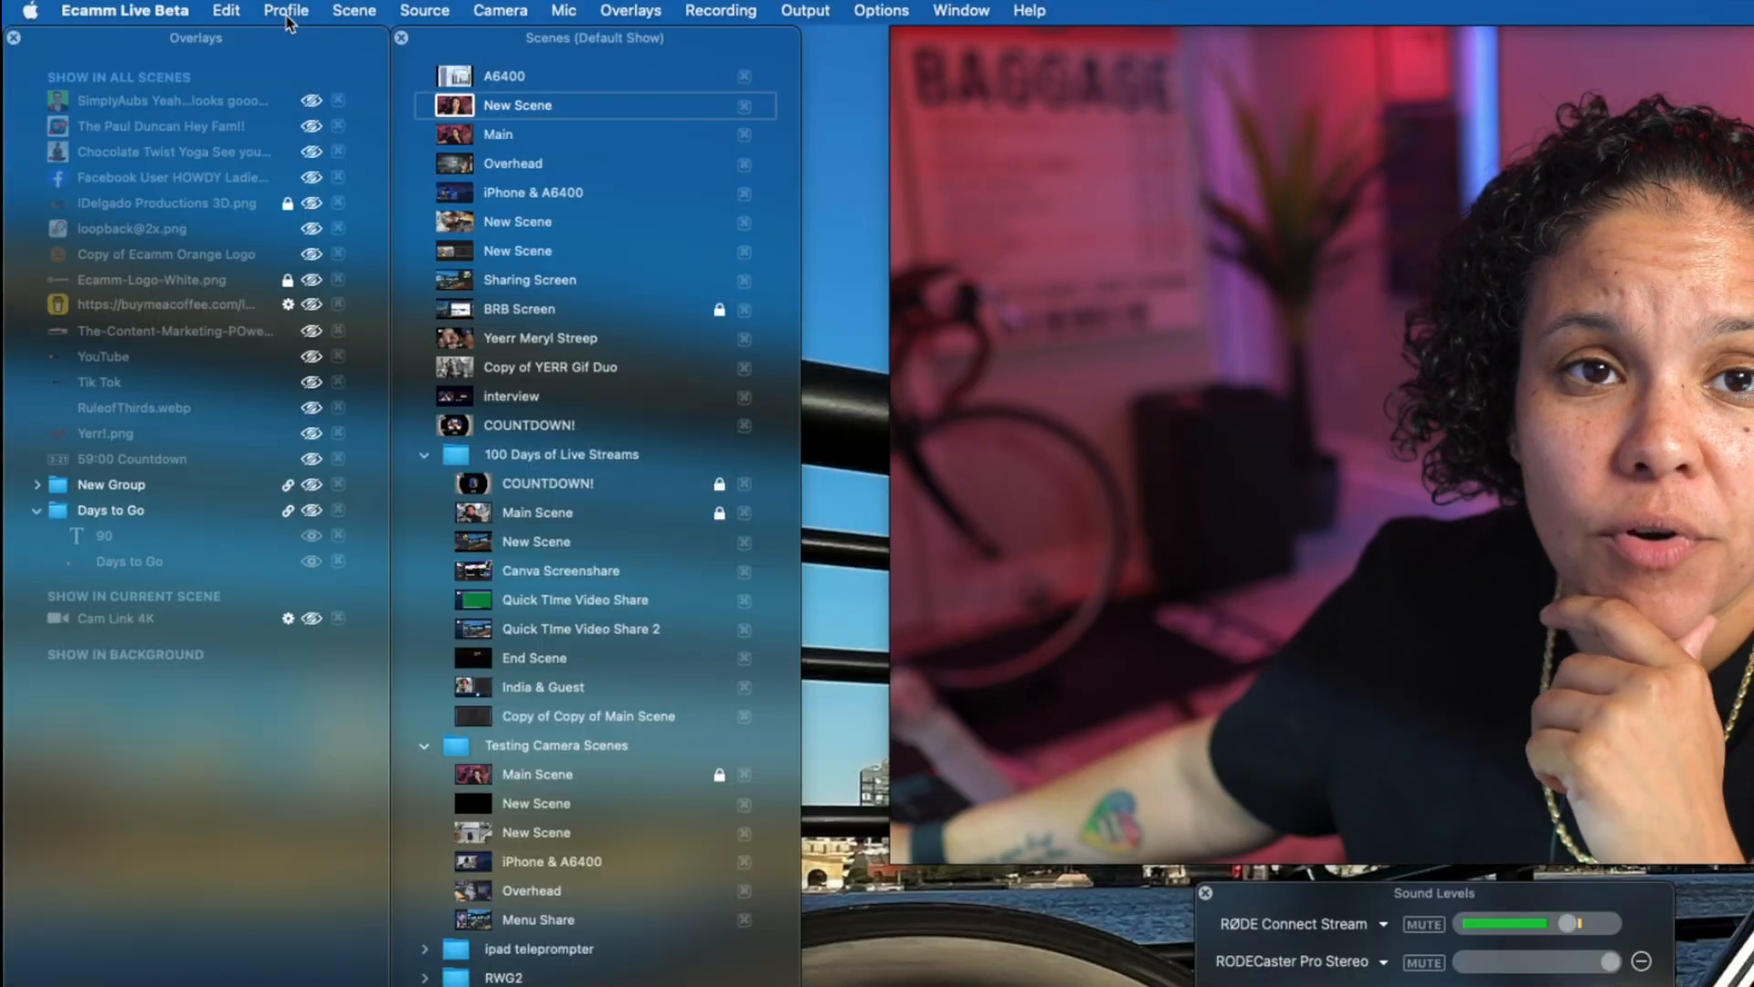
# - Open the Profile menu in the menu bar to manage the current profile
pyautogui.click(286, 10)
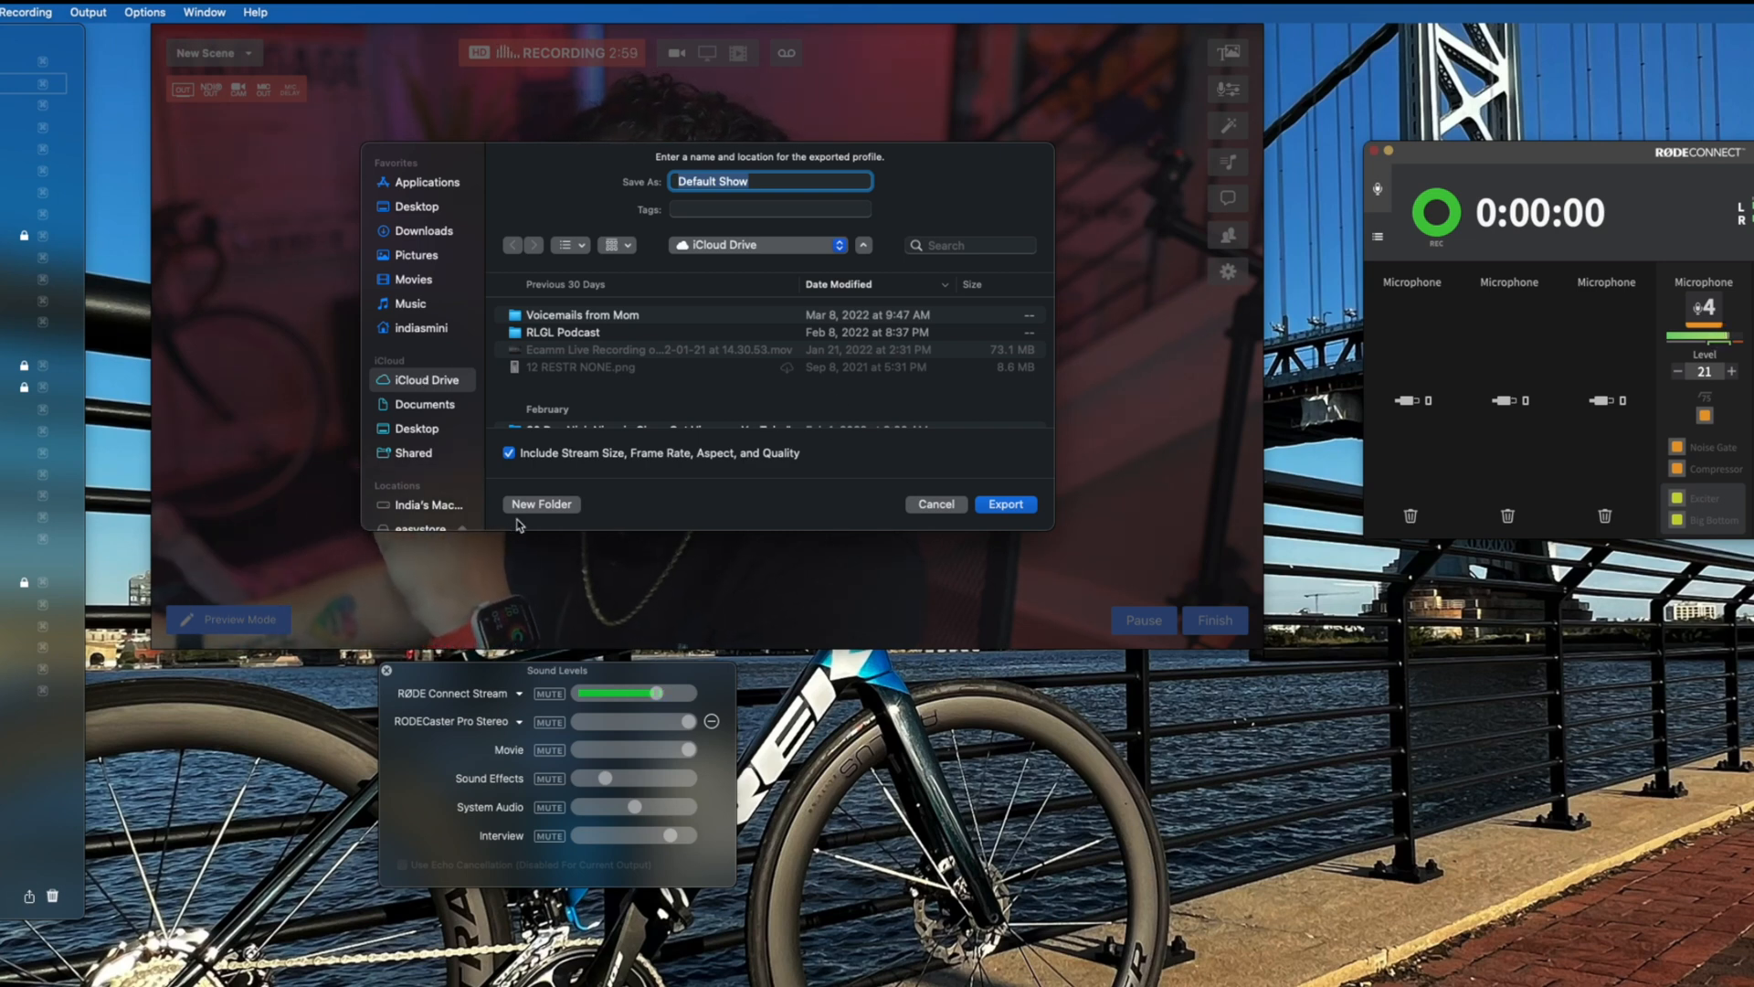
# - Create an 'Ecamm Profile Backups' folder in iCloud Drive and export Default Show there
pyautogui.click(540, 504)
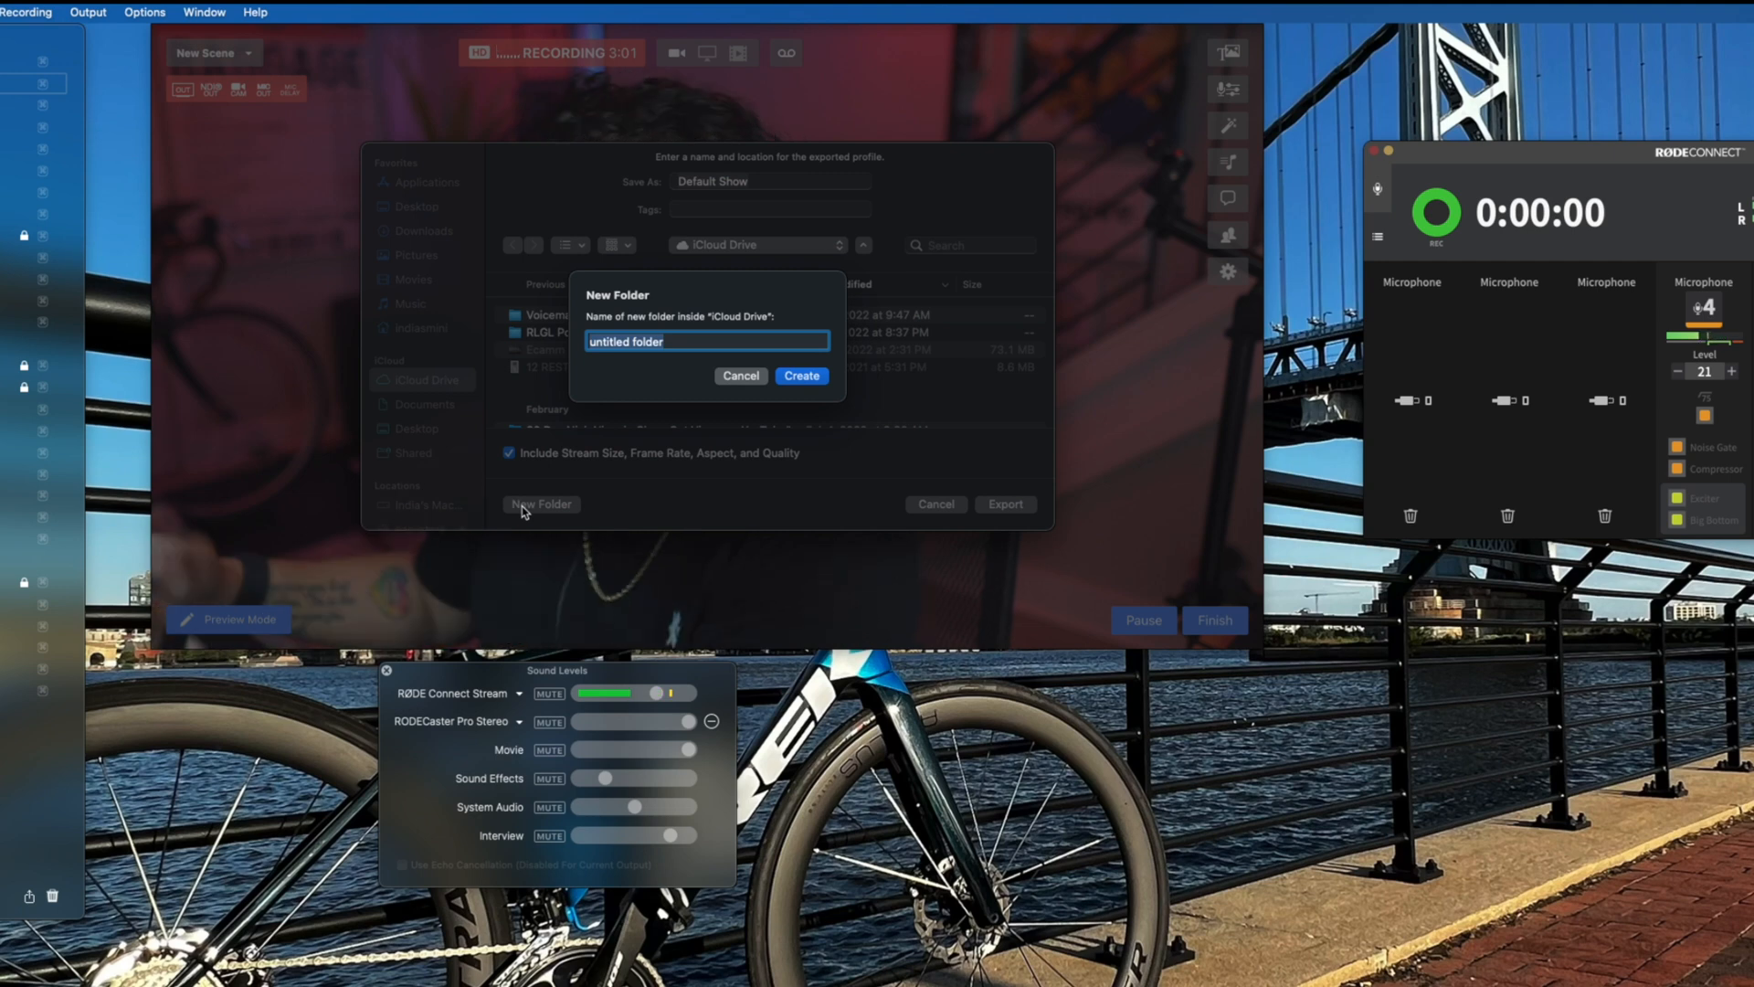
pyautogui.write('Ecamm')
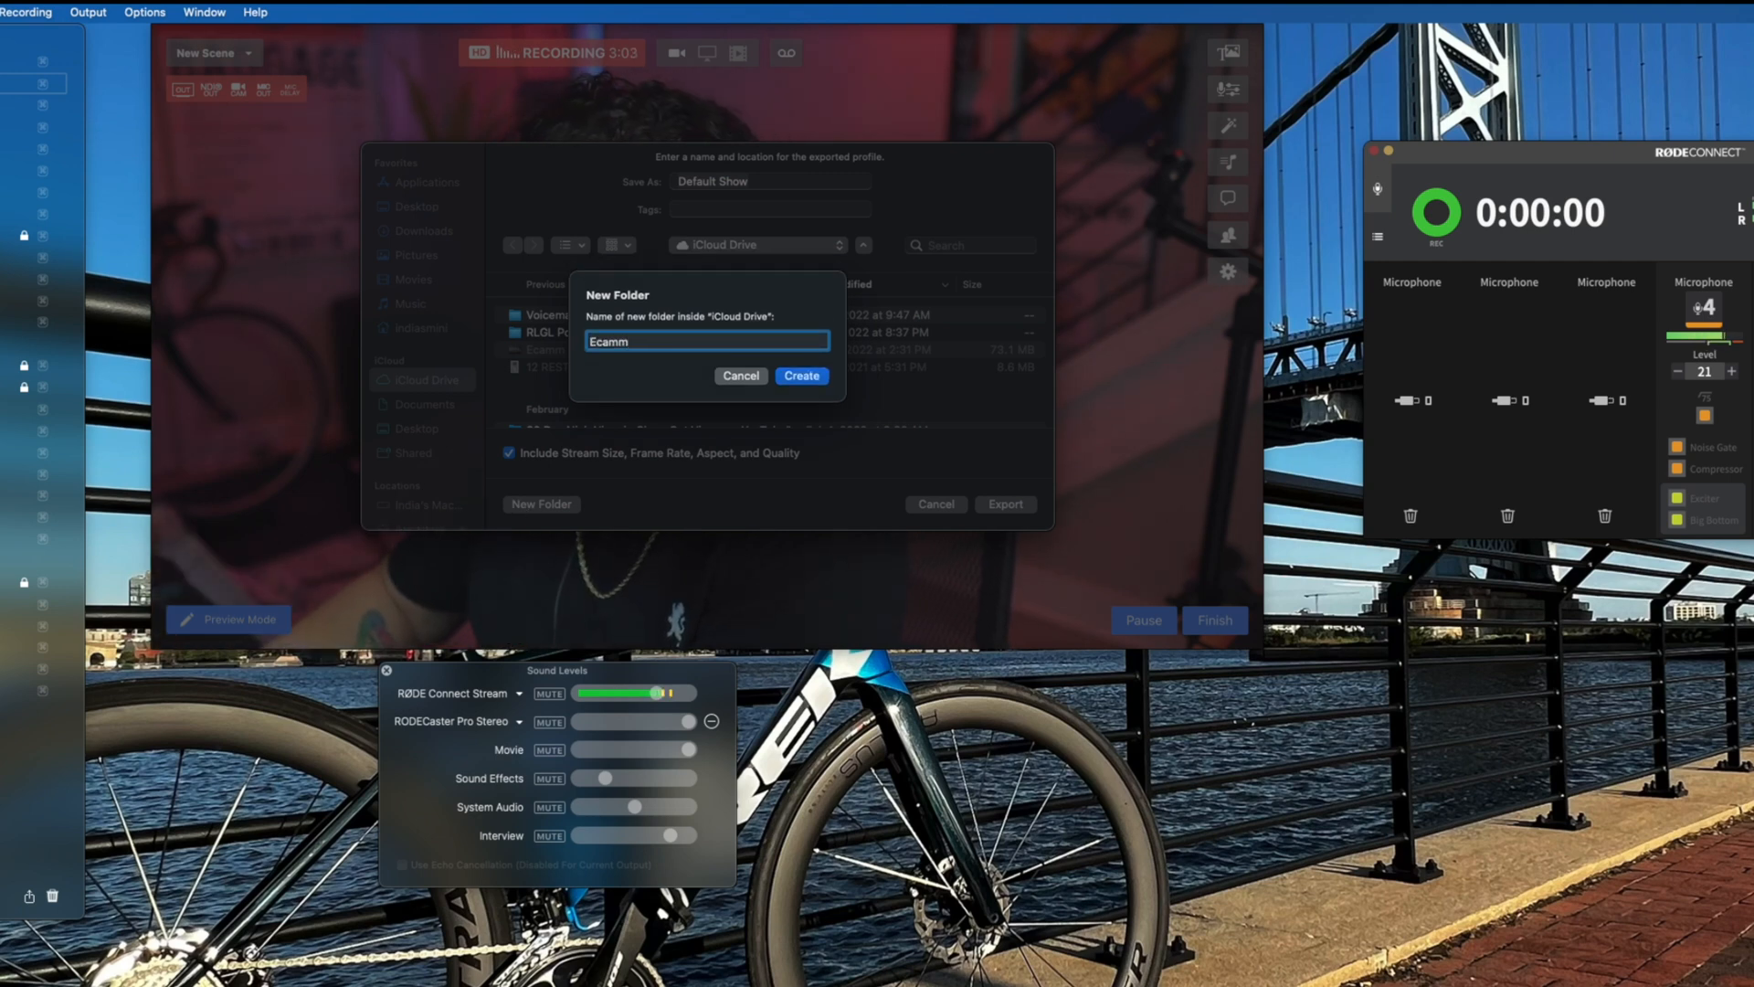
pyautogui.write('Prof')
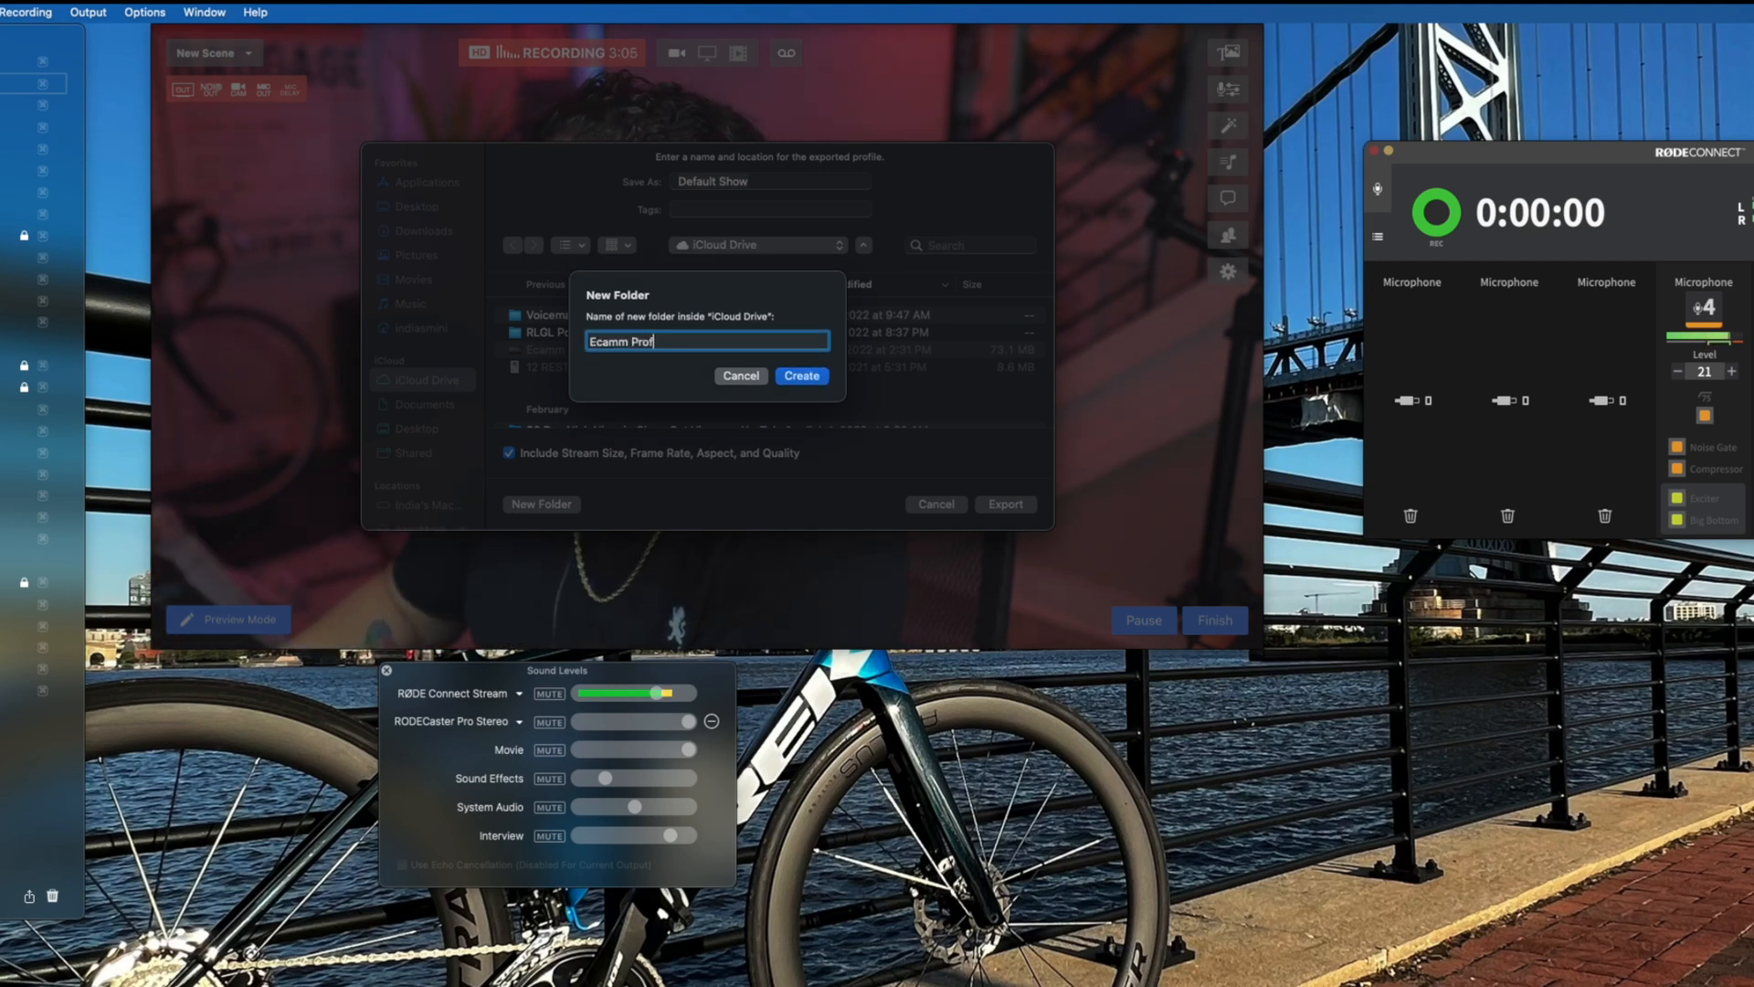
pyautogui.write('ile Backsup')
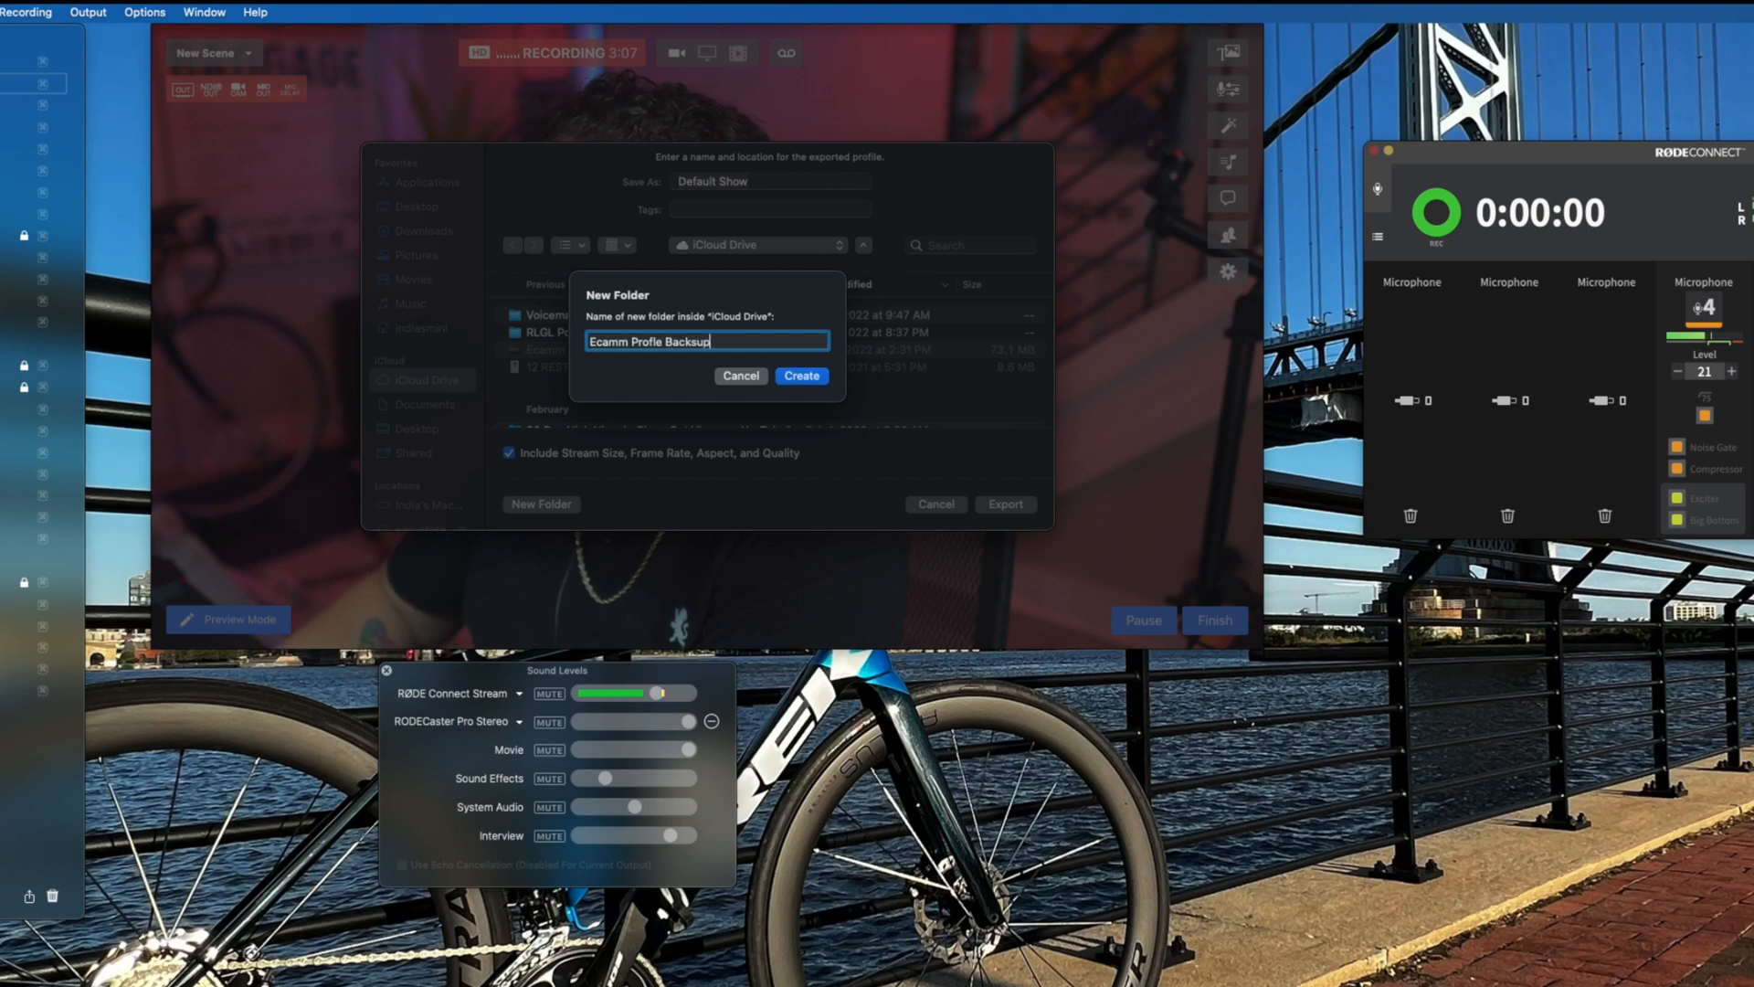
pyautogui.press('Backspace')
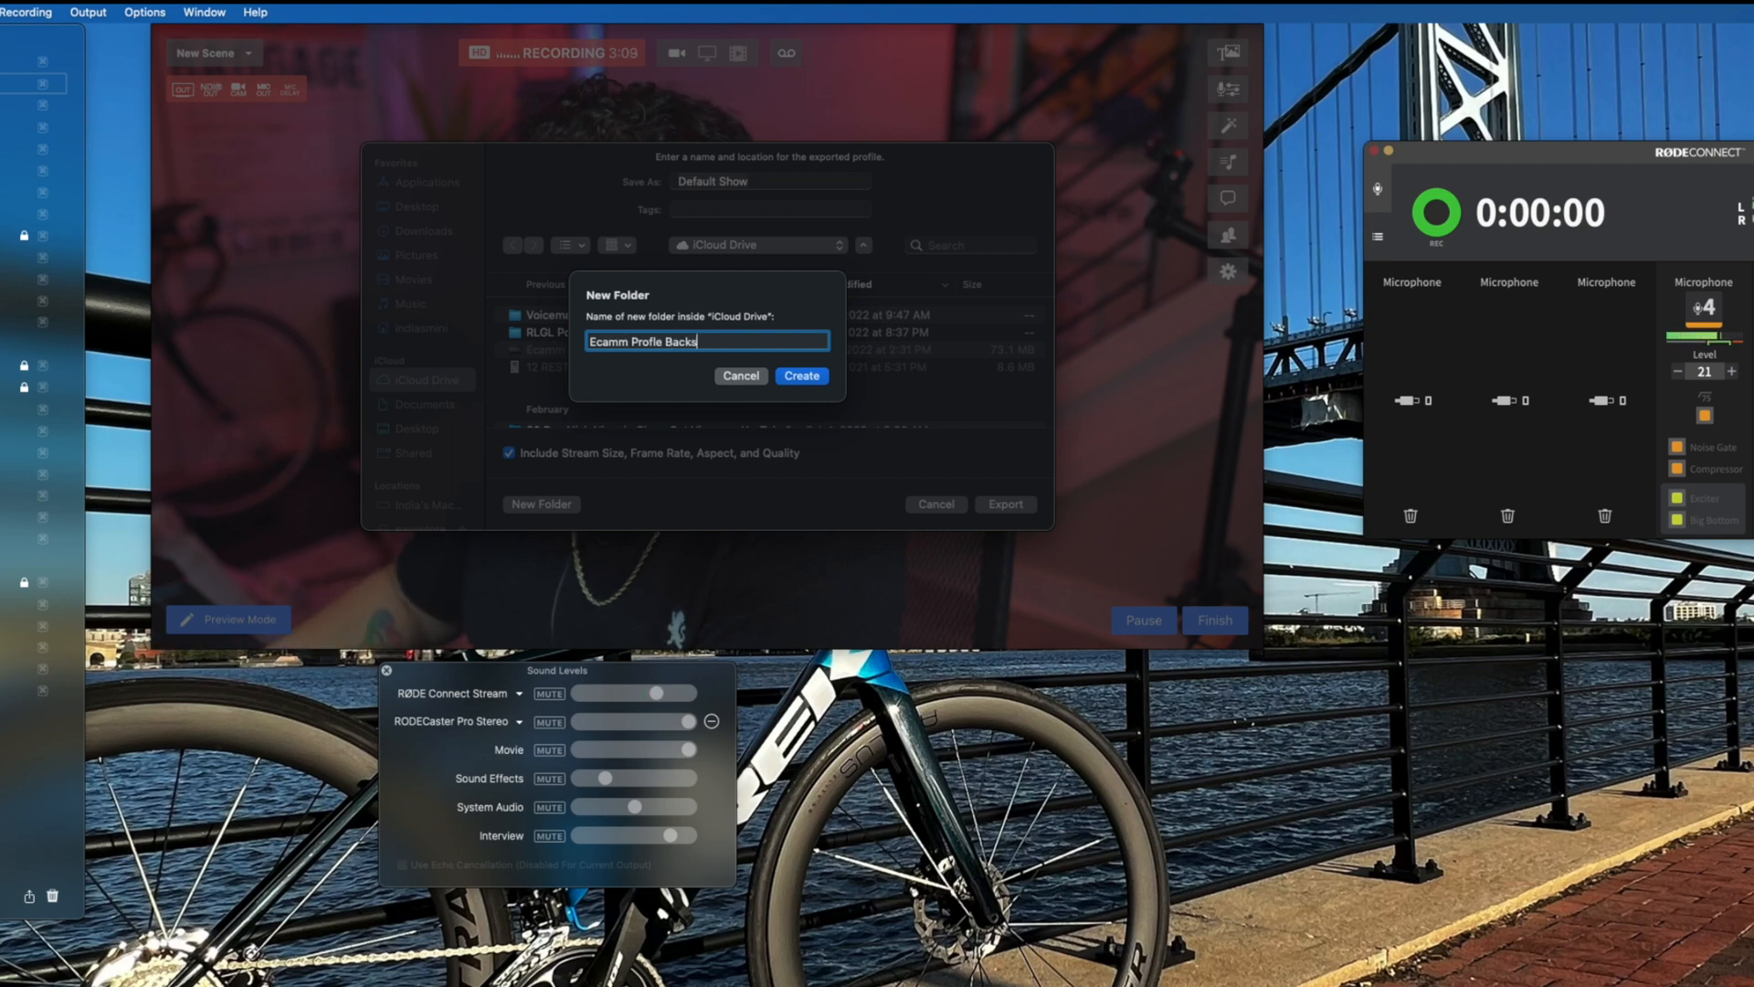
pyautogui.write('ups')
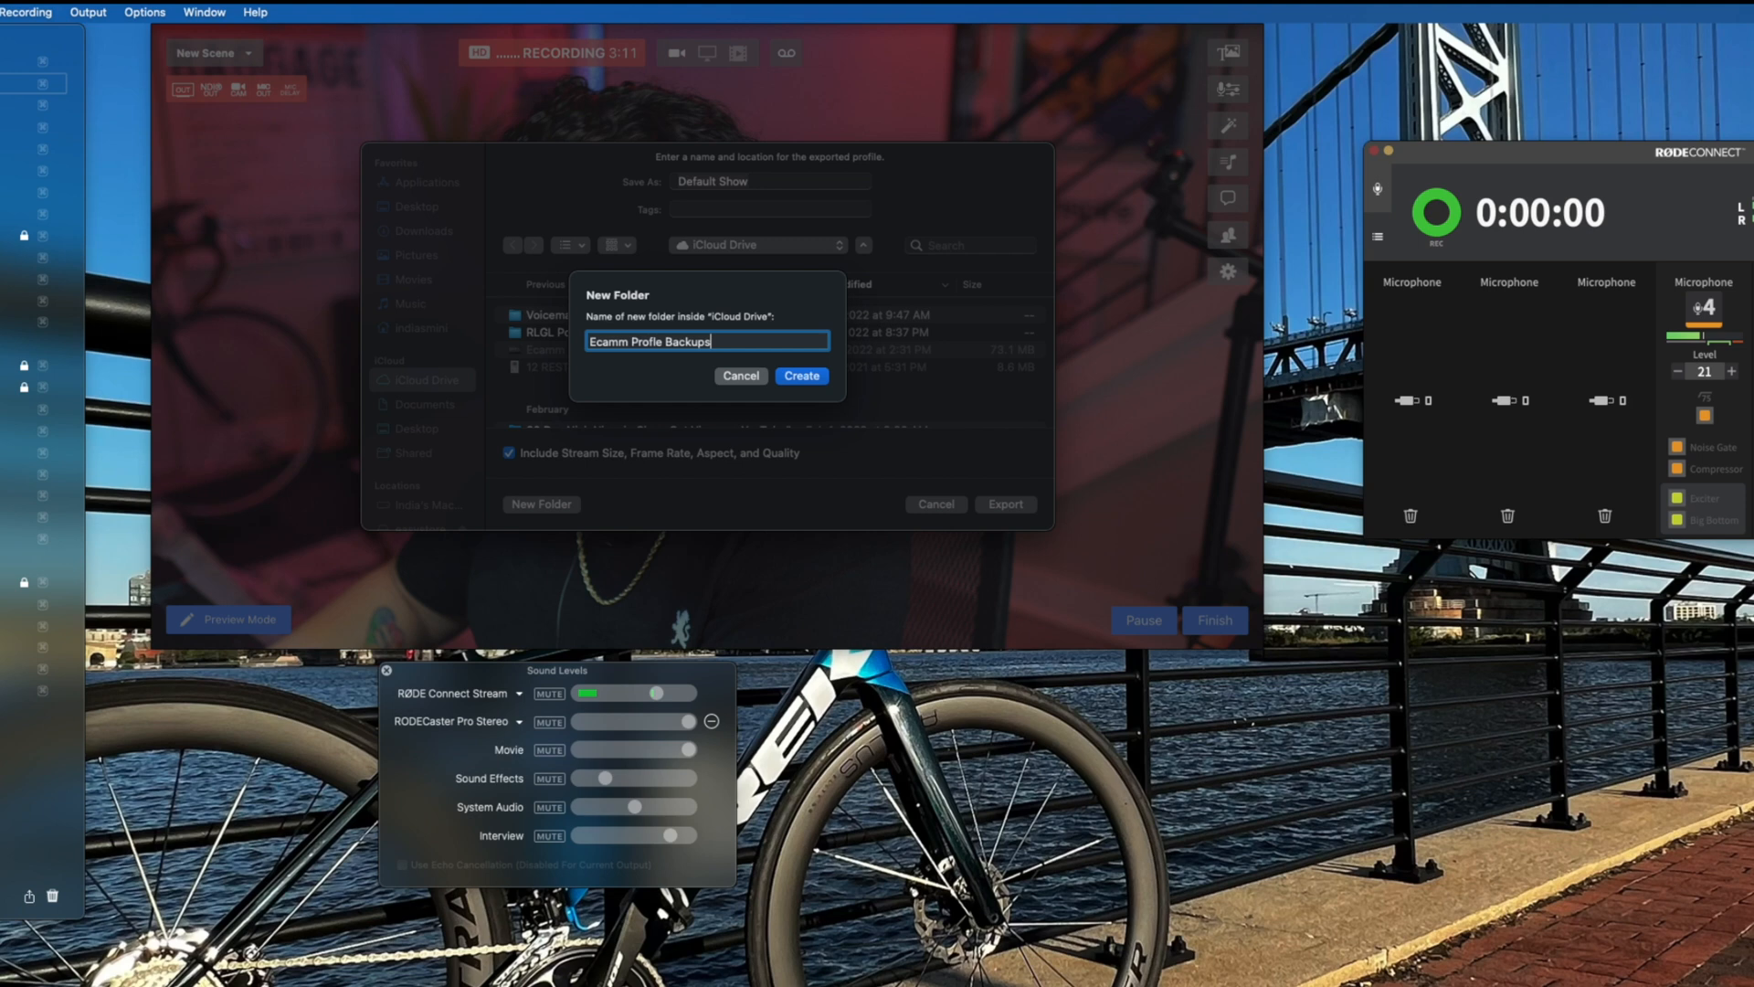
pyautogui.click(801, 375)
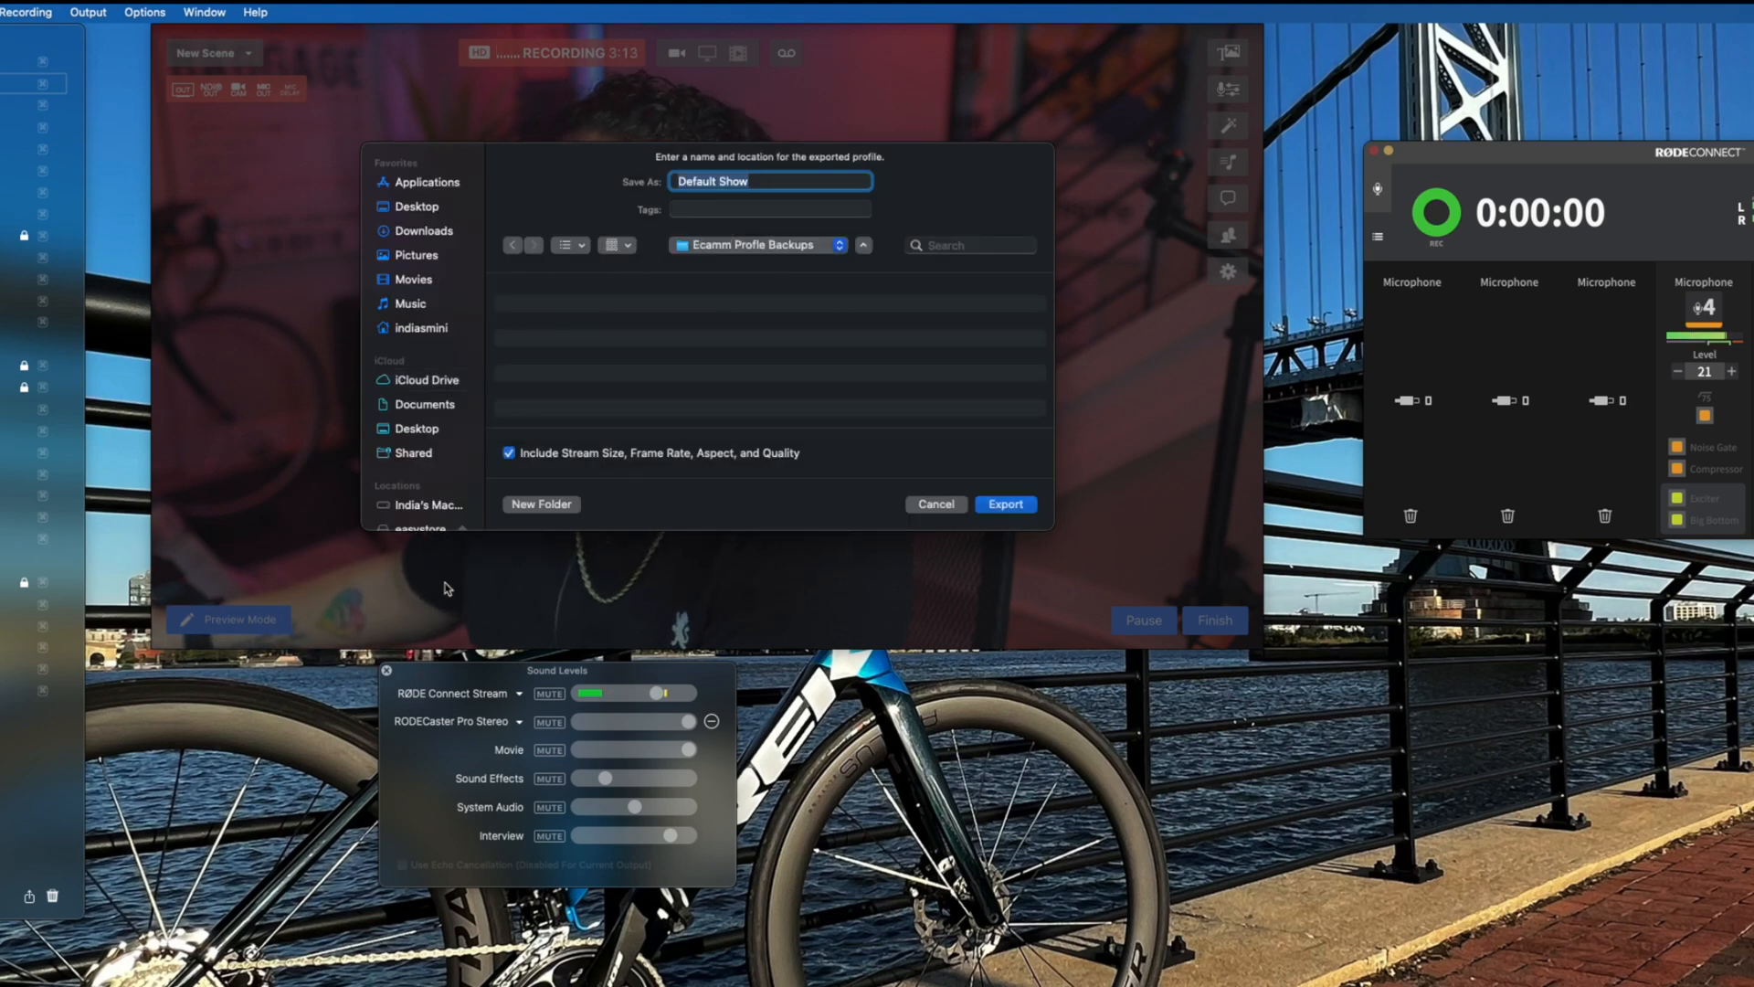
pyautogui.moveTo(581, 471)
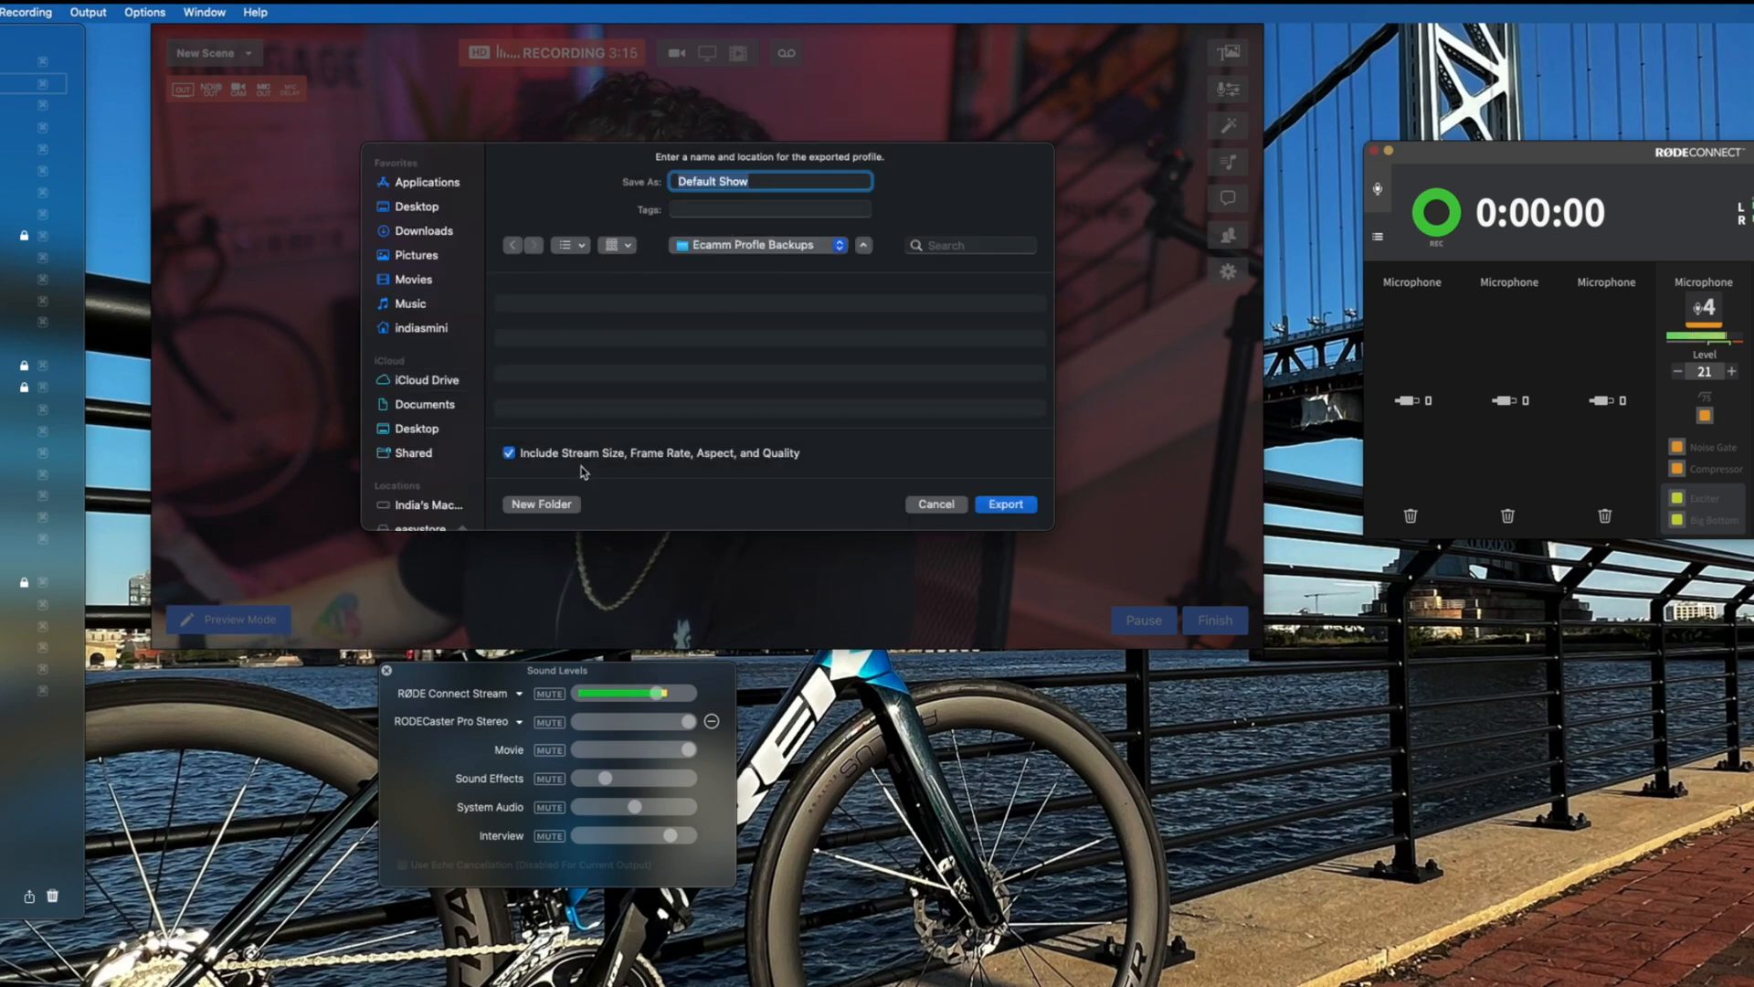
pyautogui.moveTo(809, 511)
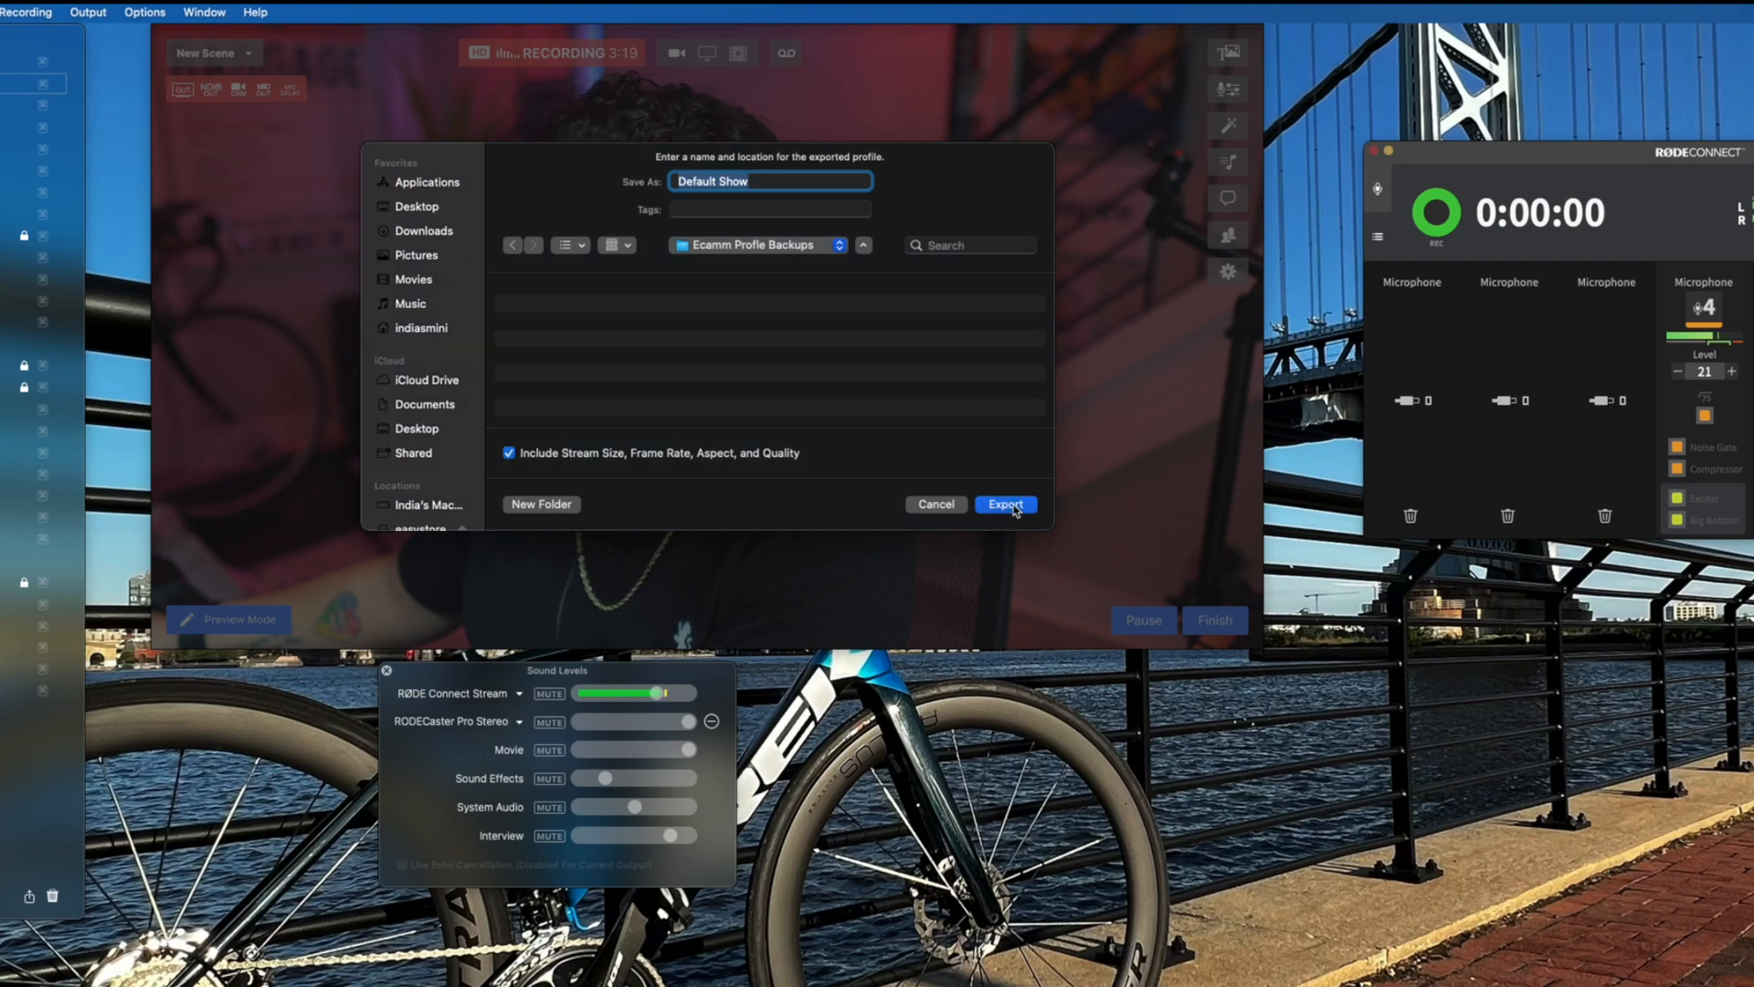
pyautogui.click(1003, 504)
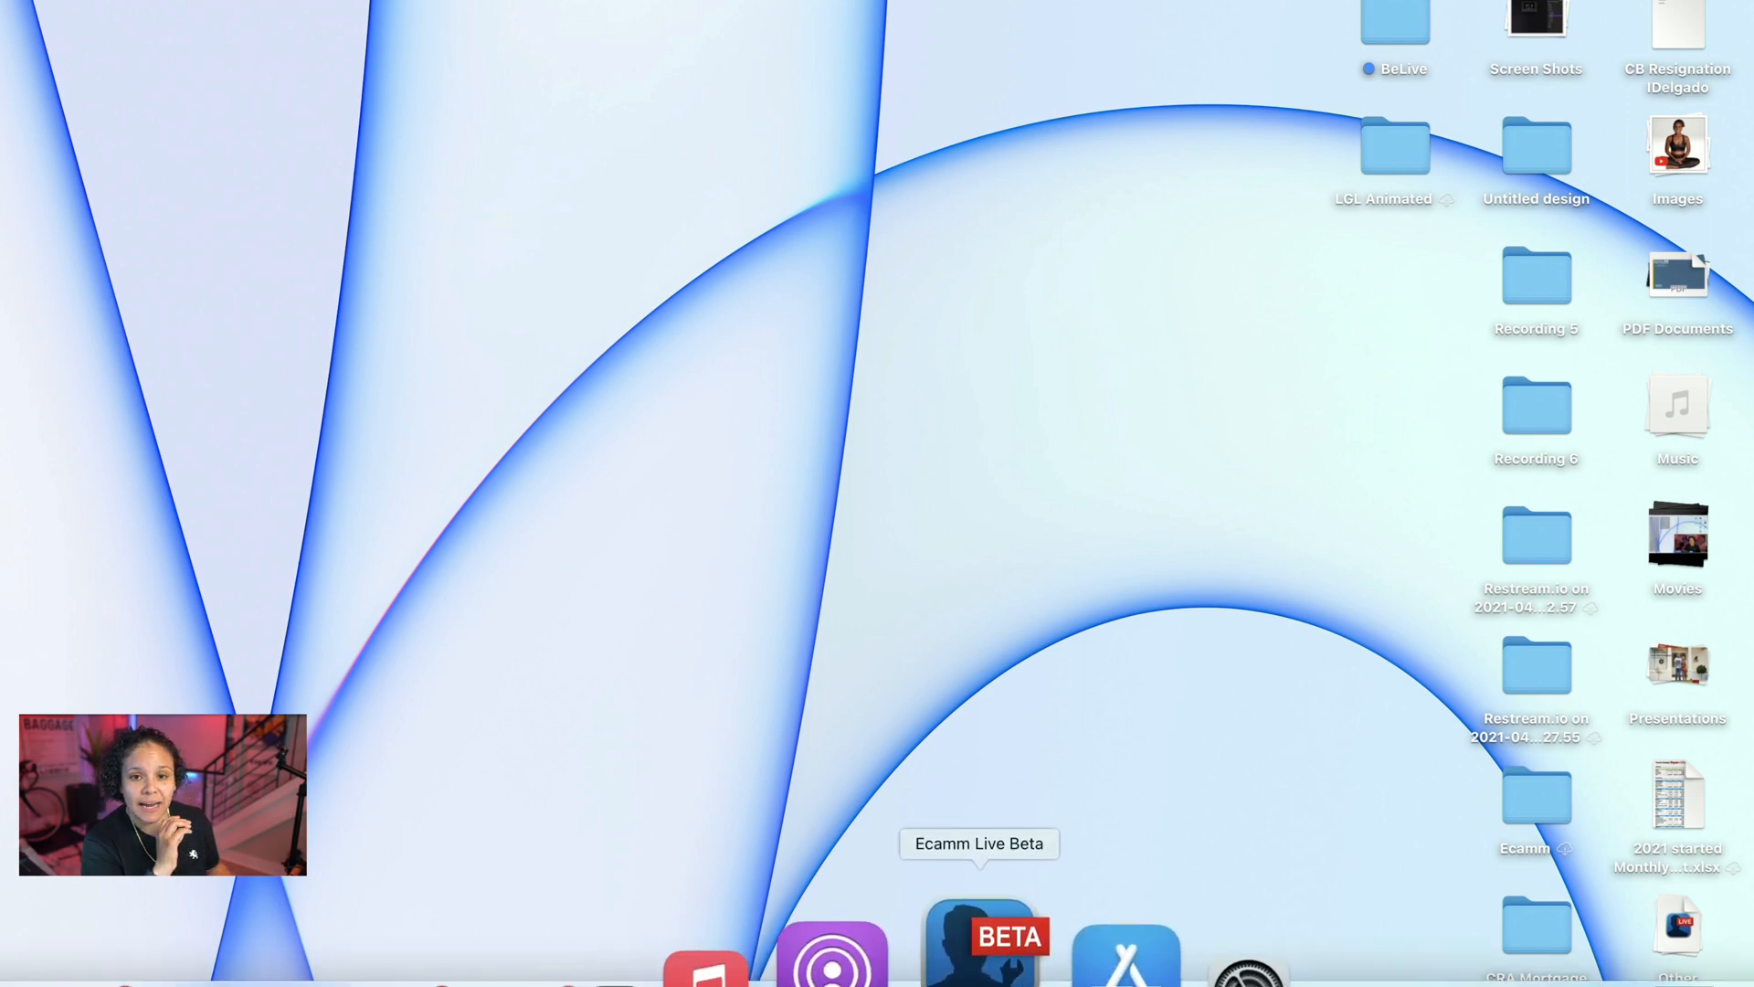
# - Launch Ecamm Live Beta, then quit it despite the NDI Output In Use alert
pyautogui.click(979, 940)
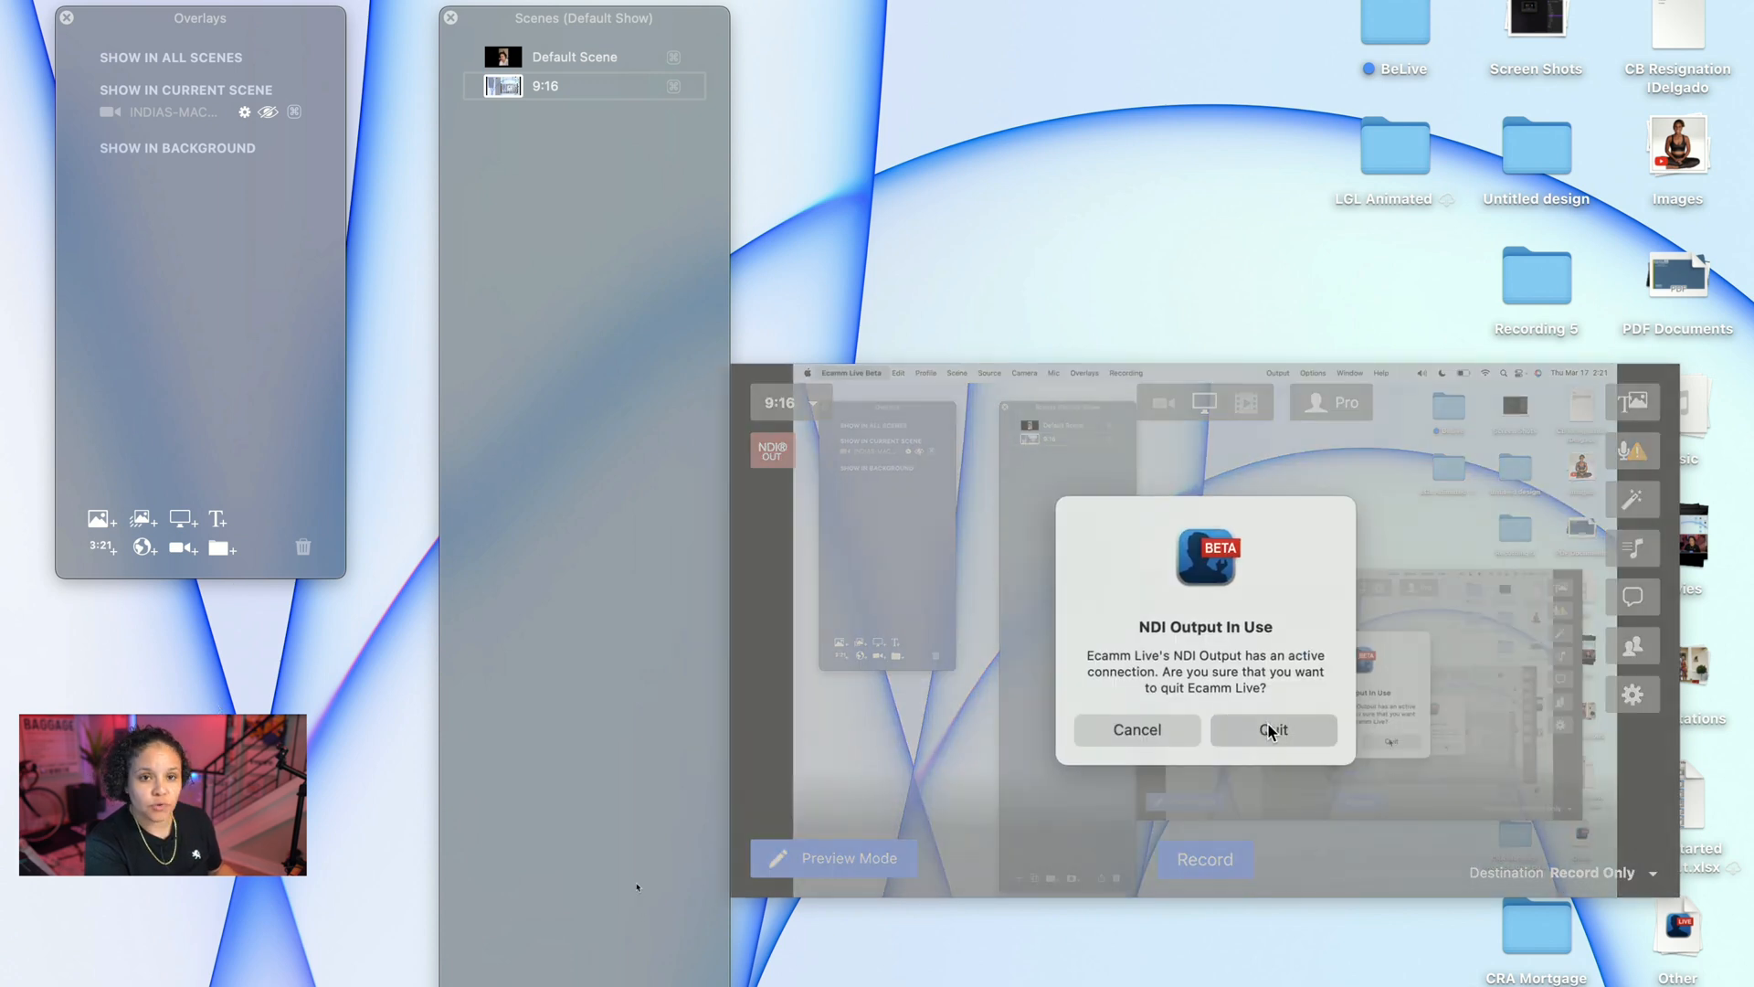
pyautogui.click(1272, 729)
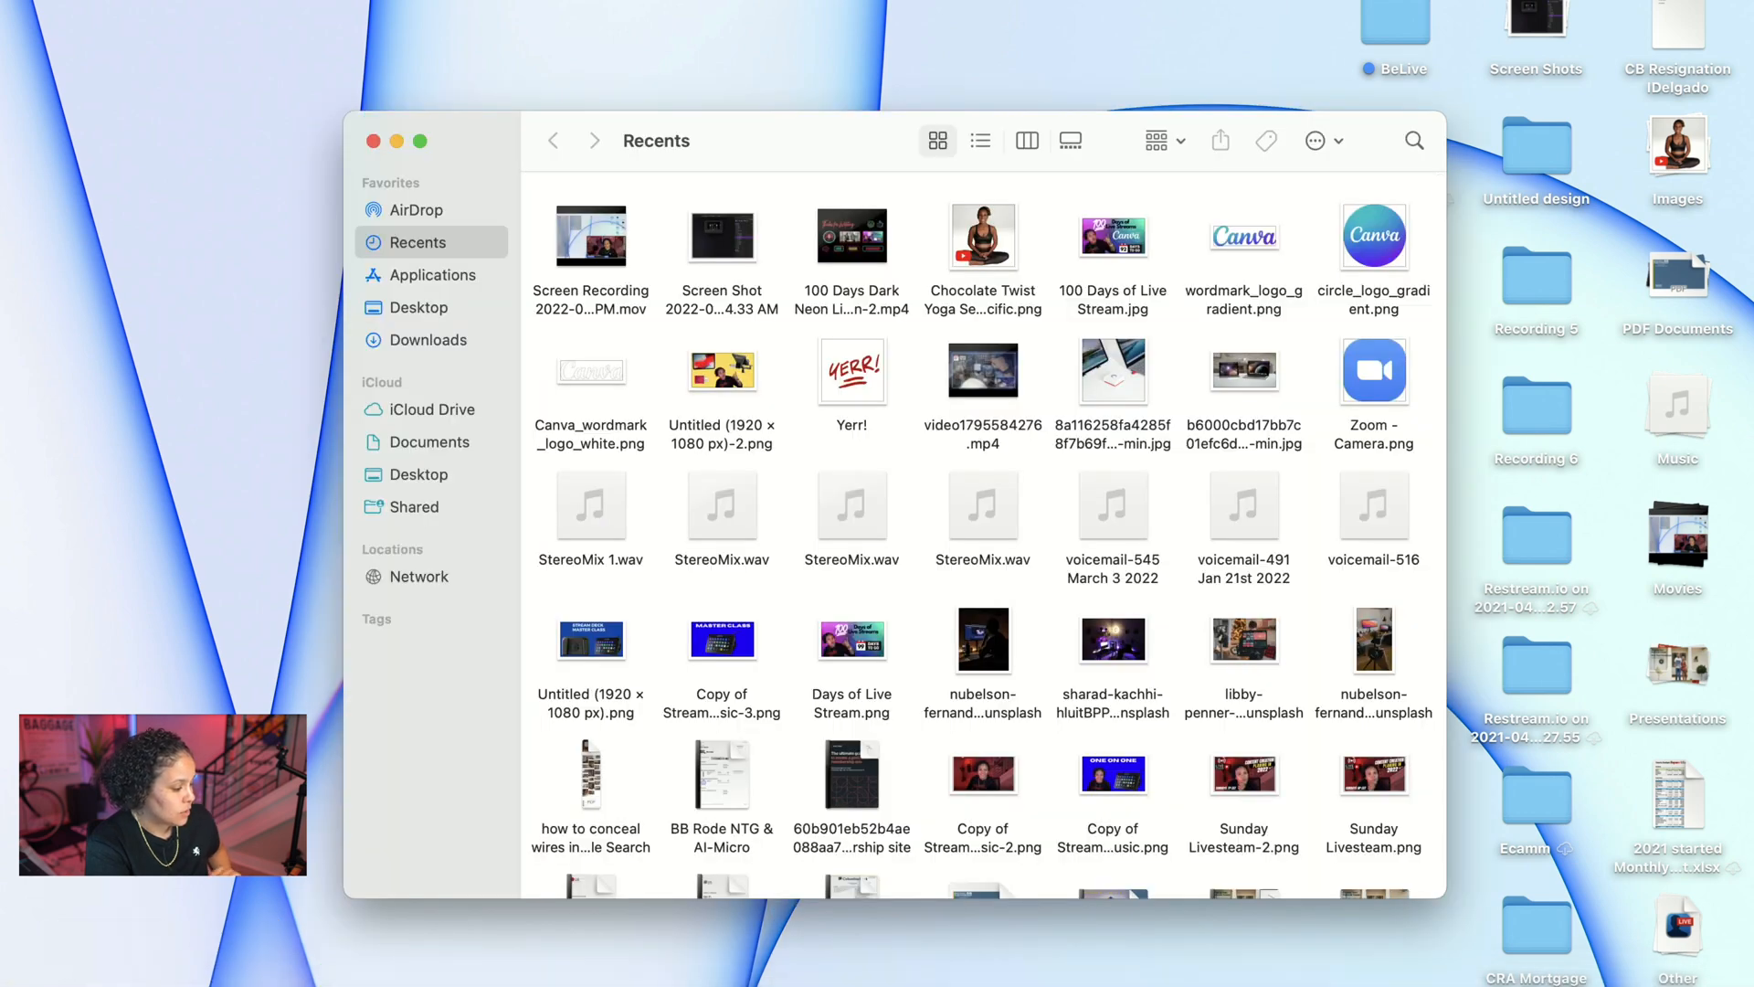
# - Browse iCloud Drive, open Ecamm Profile Backups, and pick the Default Show profile
pyautogui.click(430, 409)
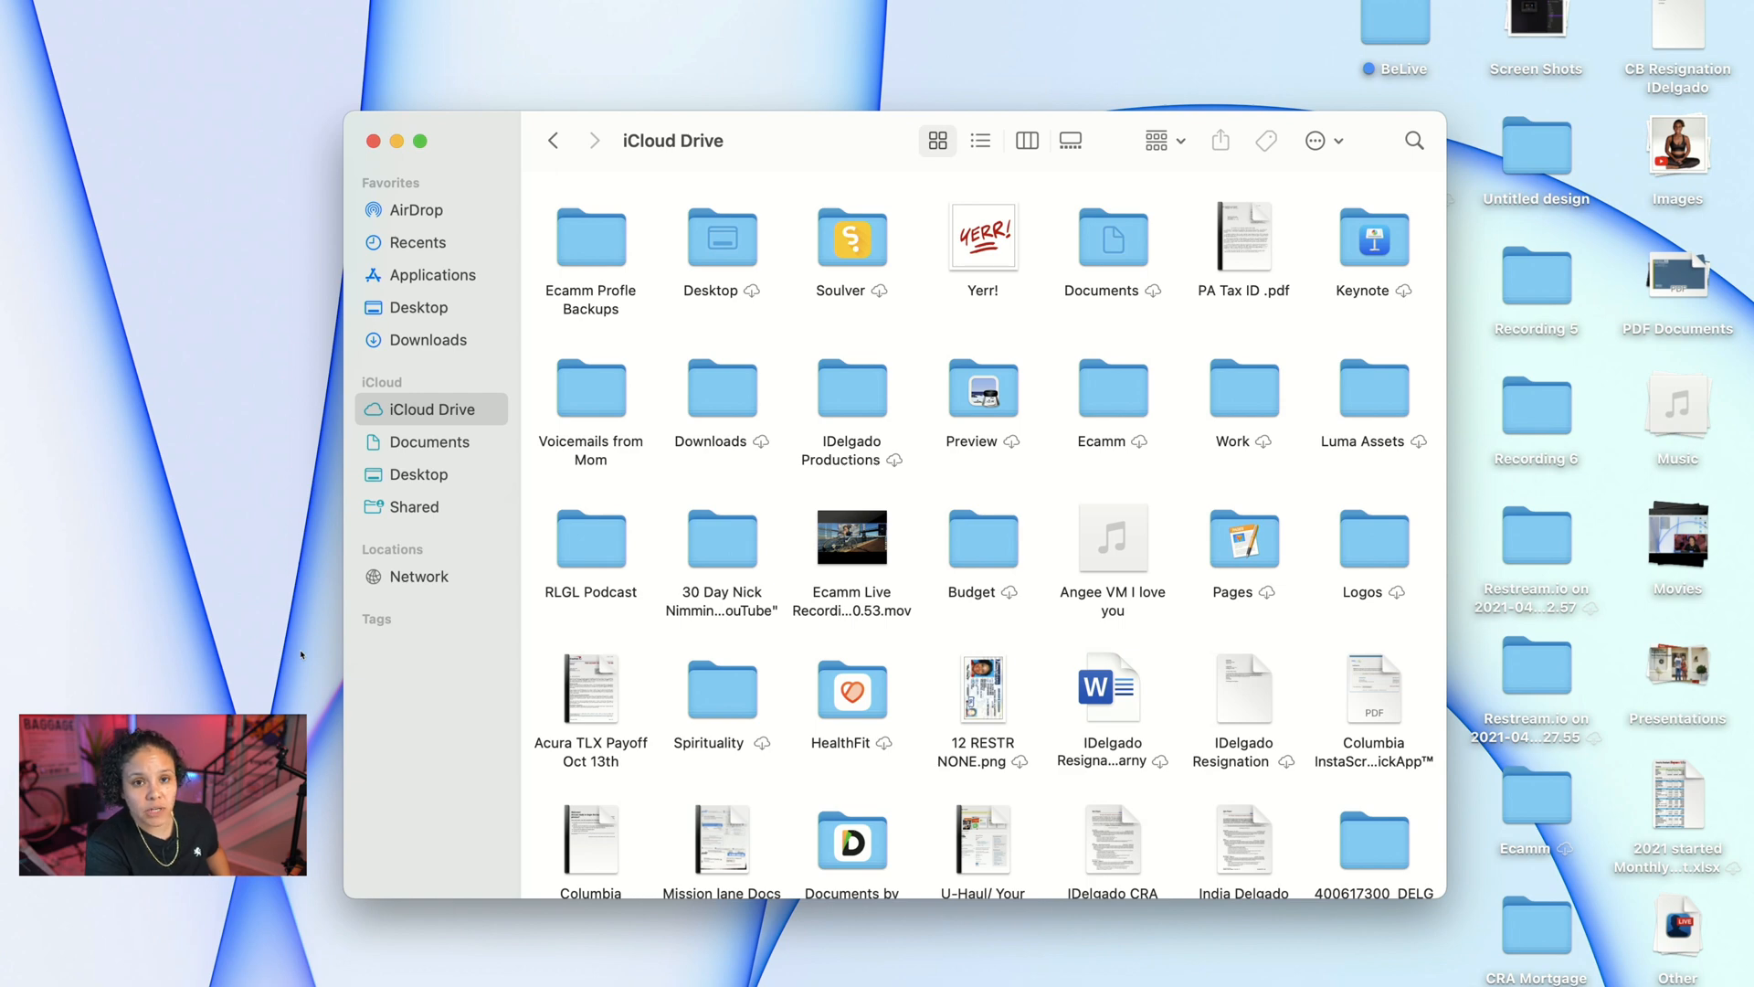
pyautogui.moveTo(310, 646)
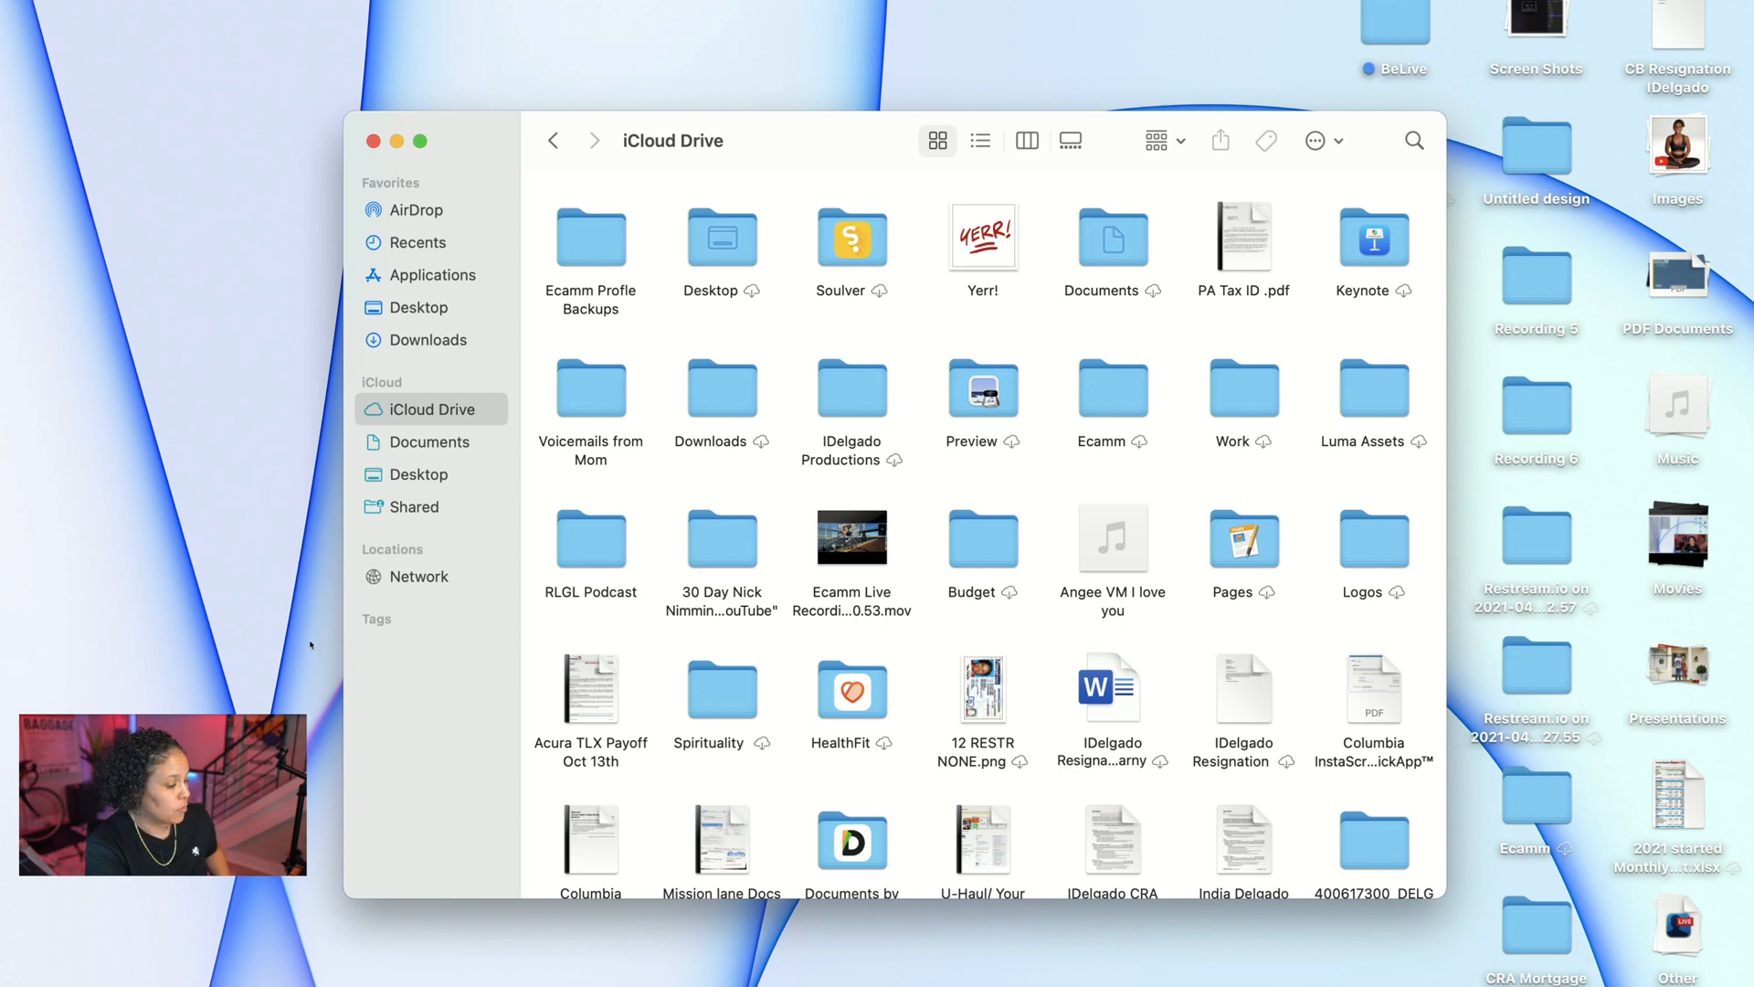
pyautogui.click(591, 234)
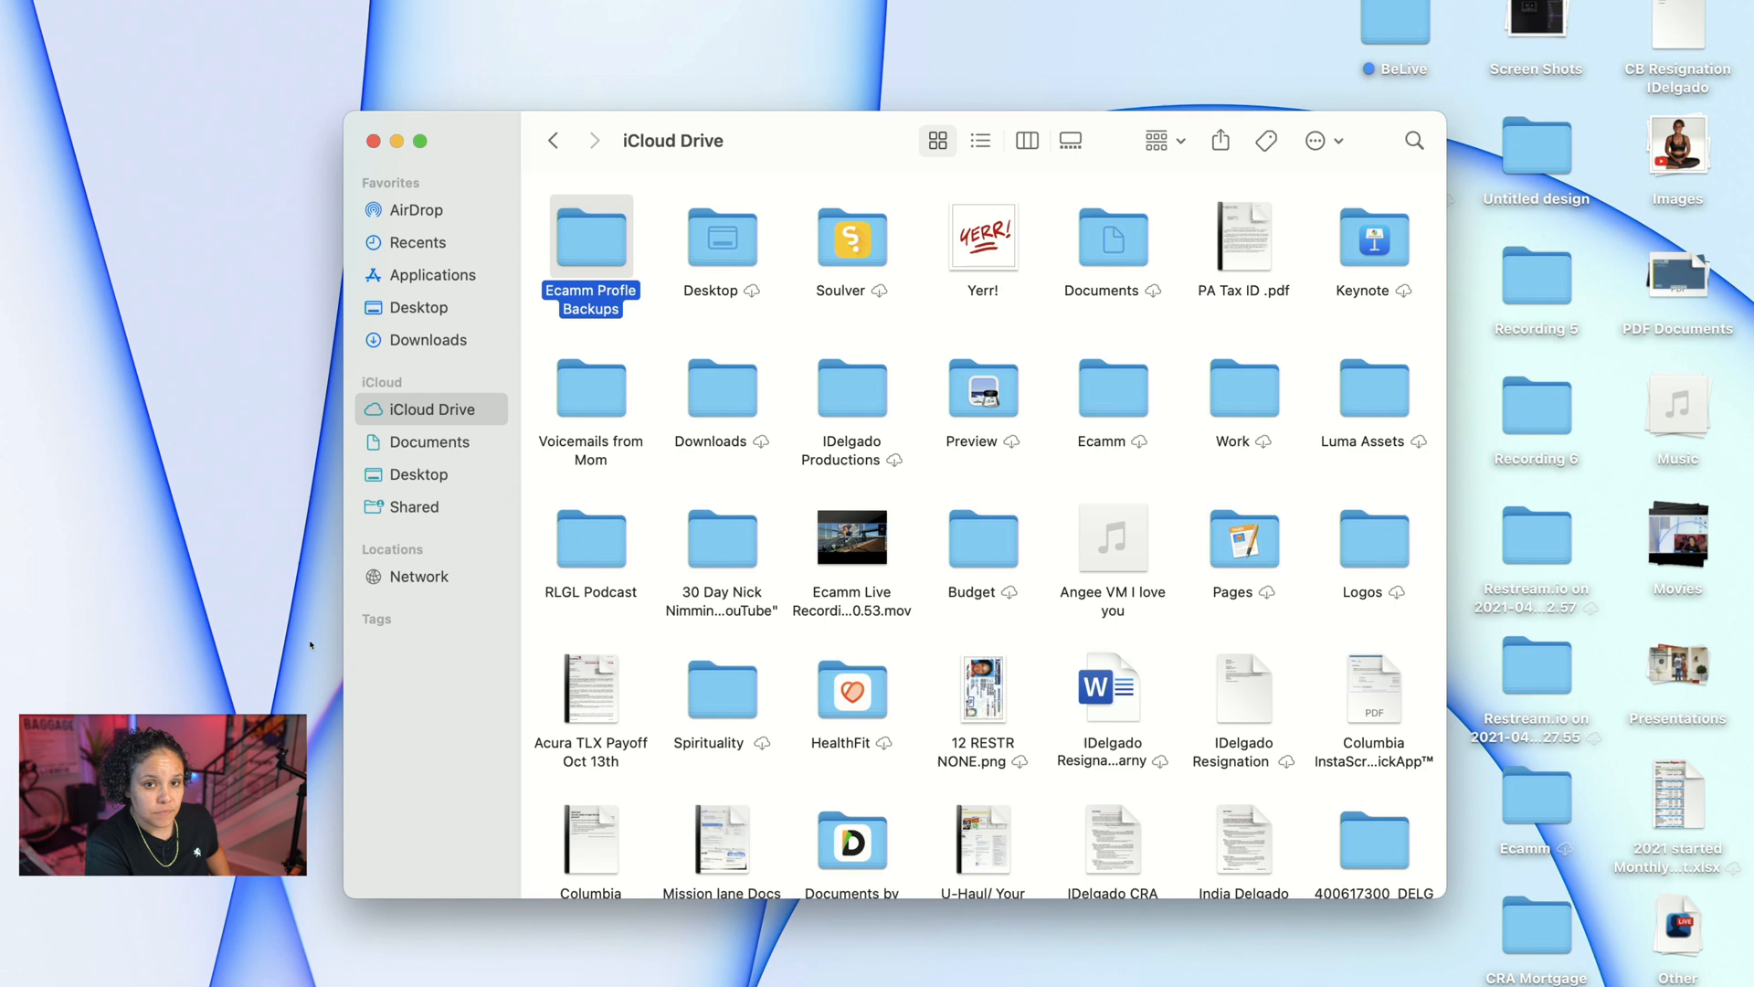
pyautogui.doubleClick(591, 235)
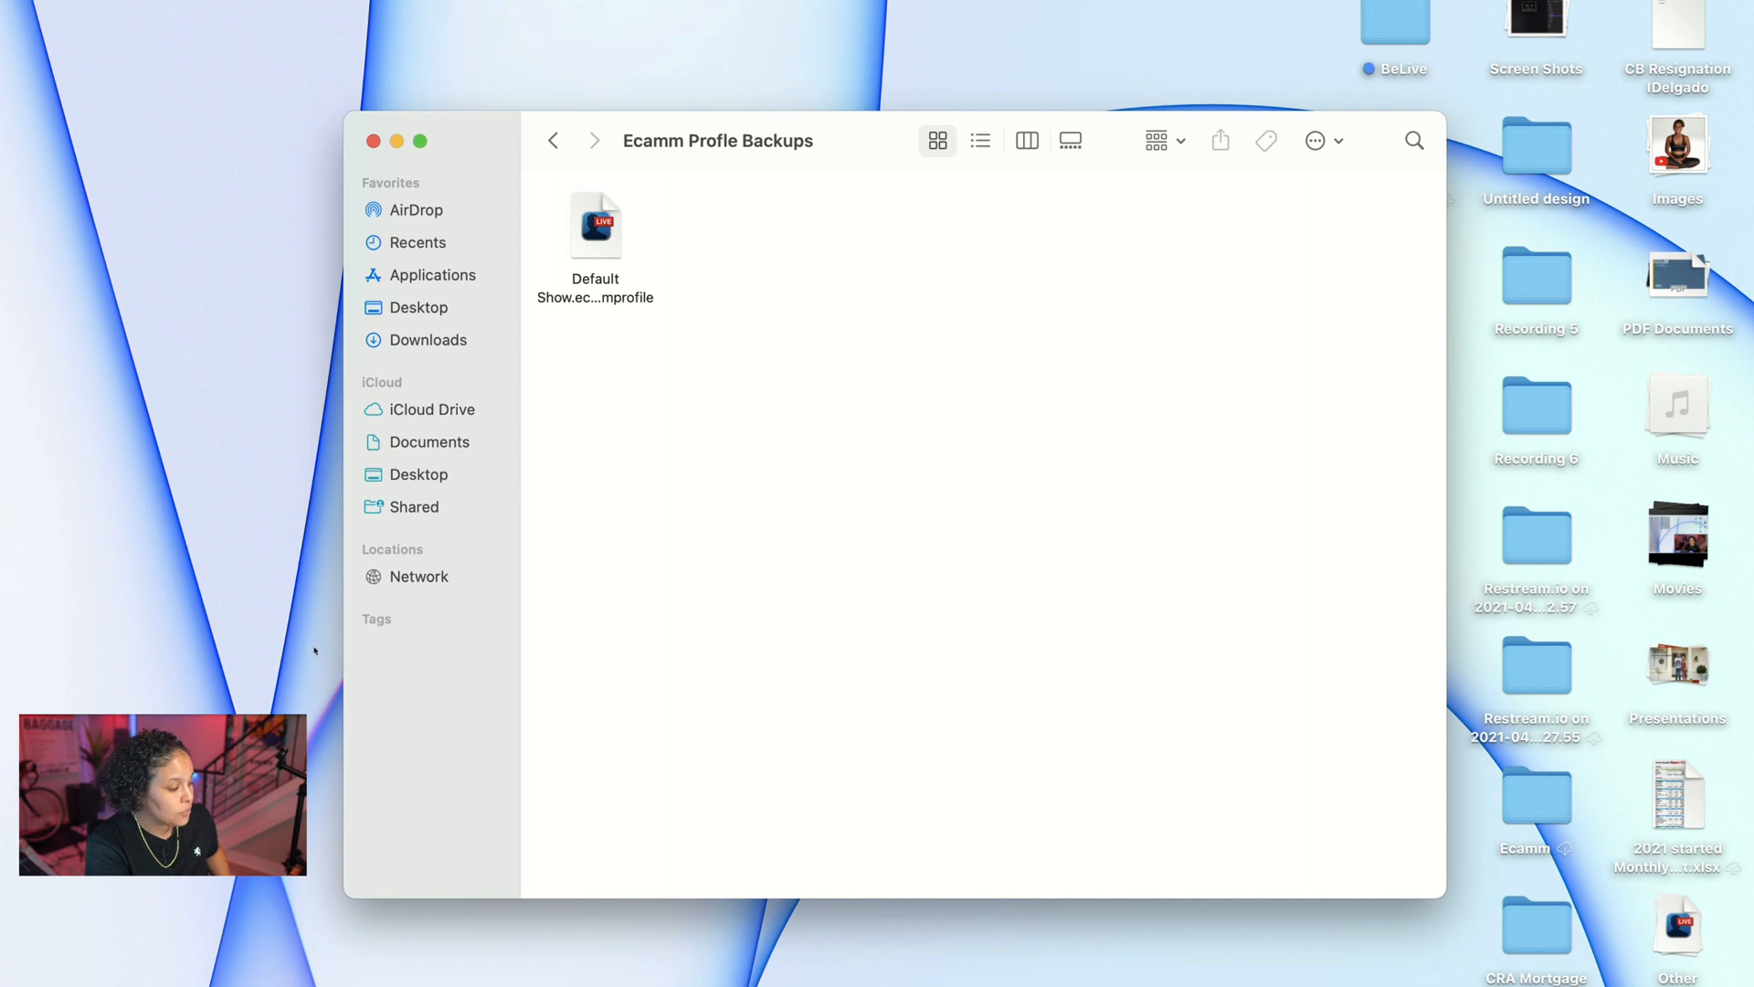
pyautogui.click(594, 225)
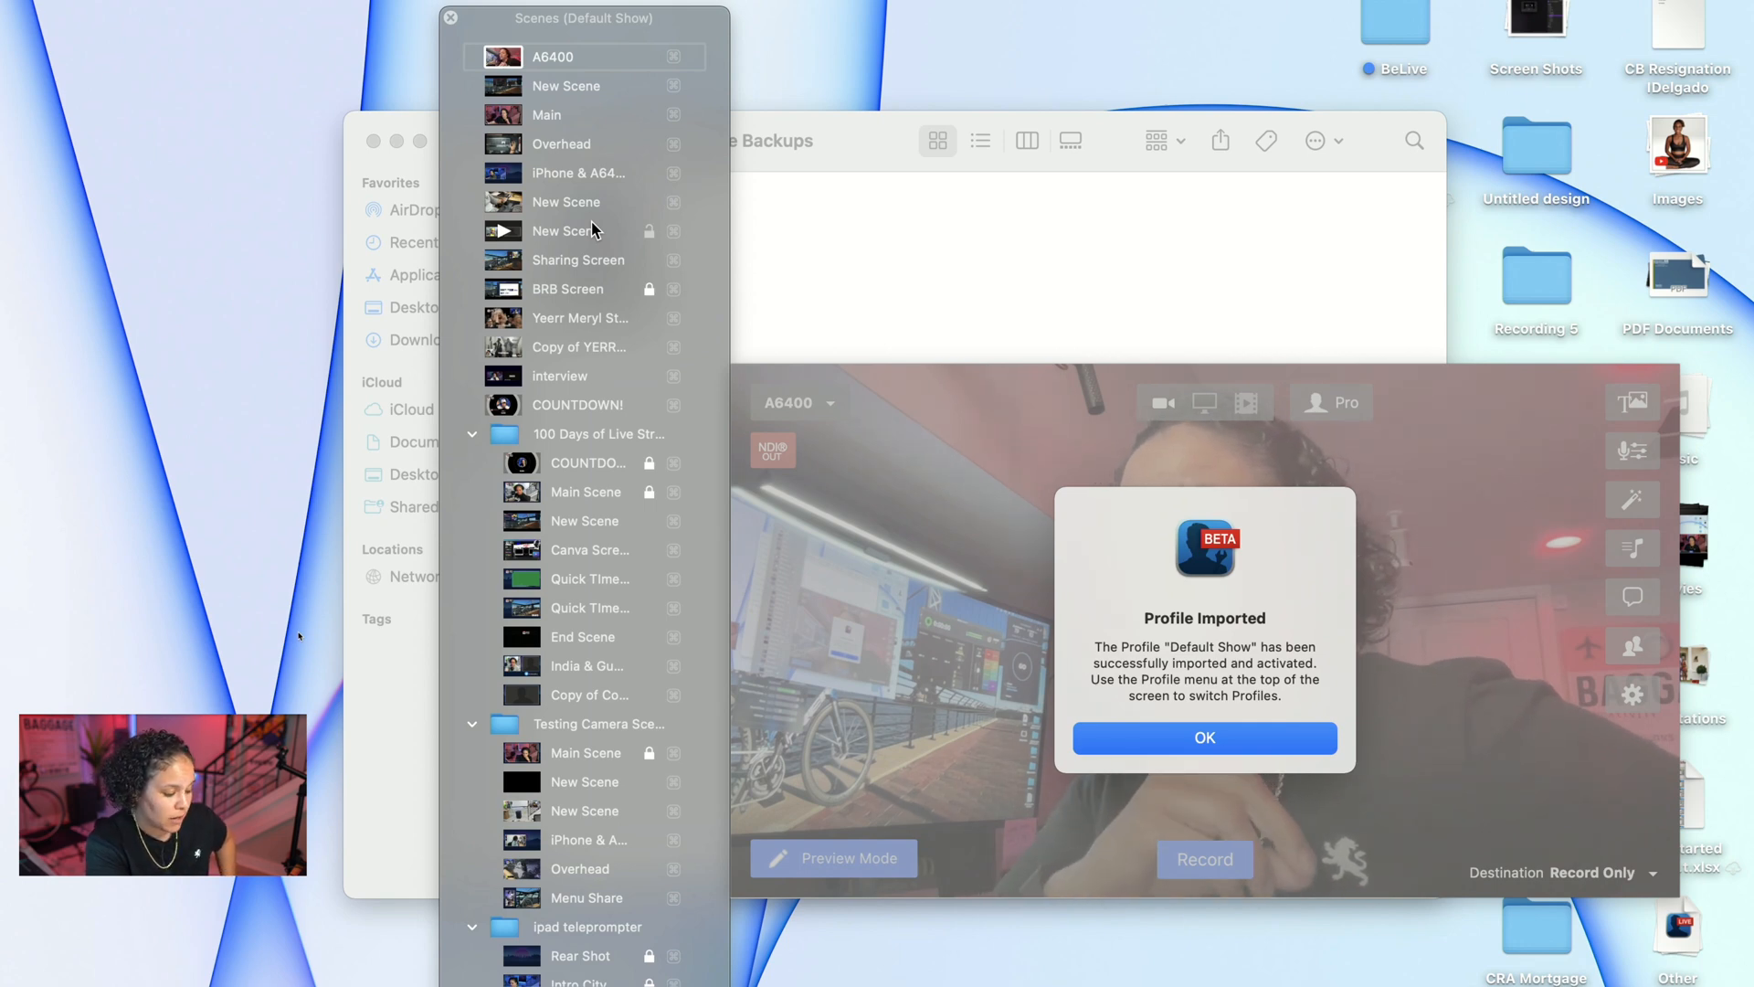
# - Dismiss the Profile Imported confirmation with OK
pyautogui.click(1204, 737)
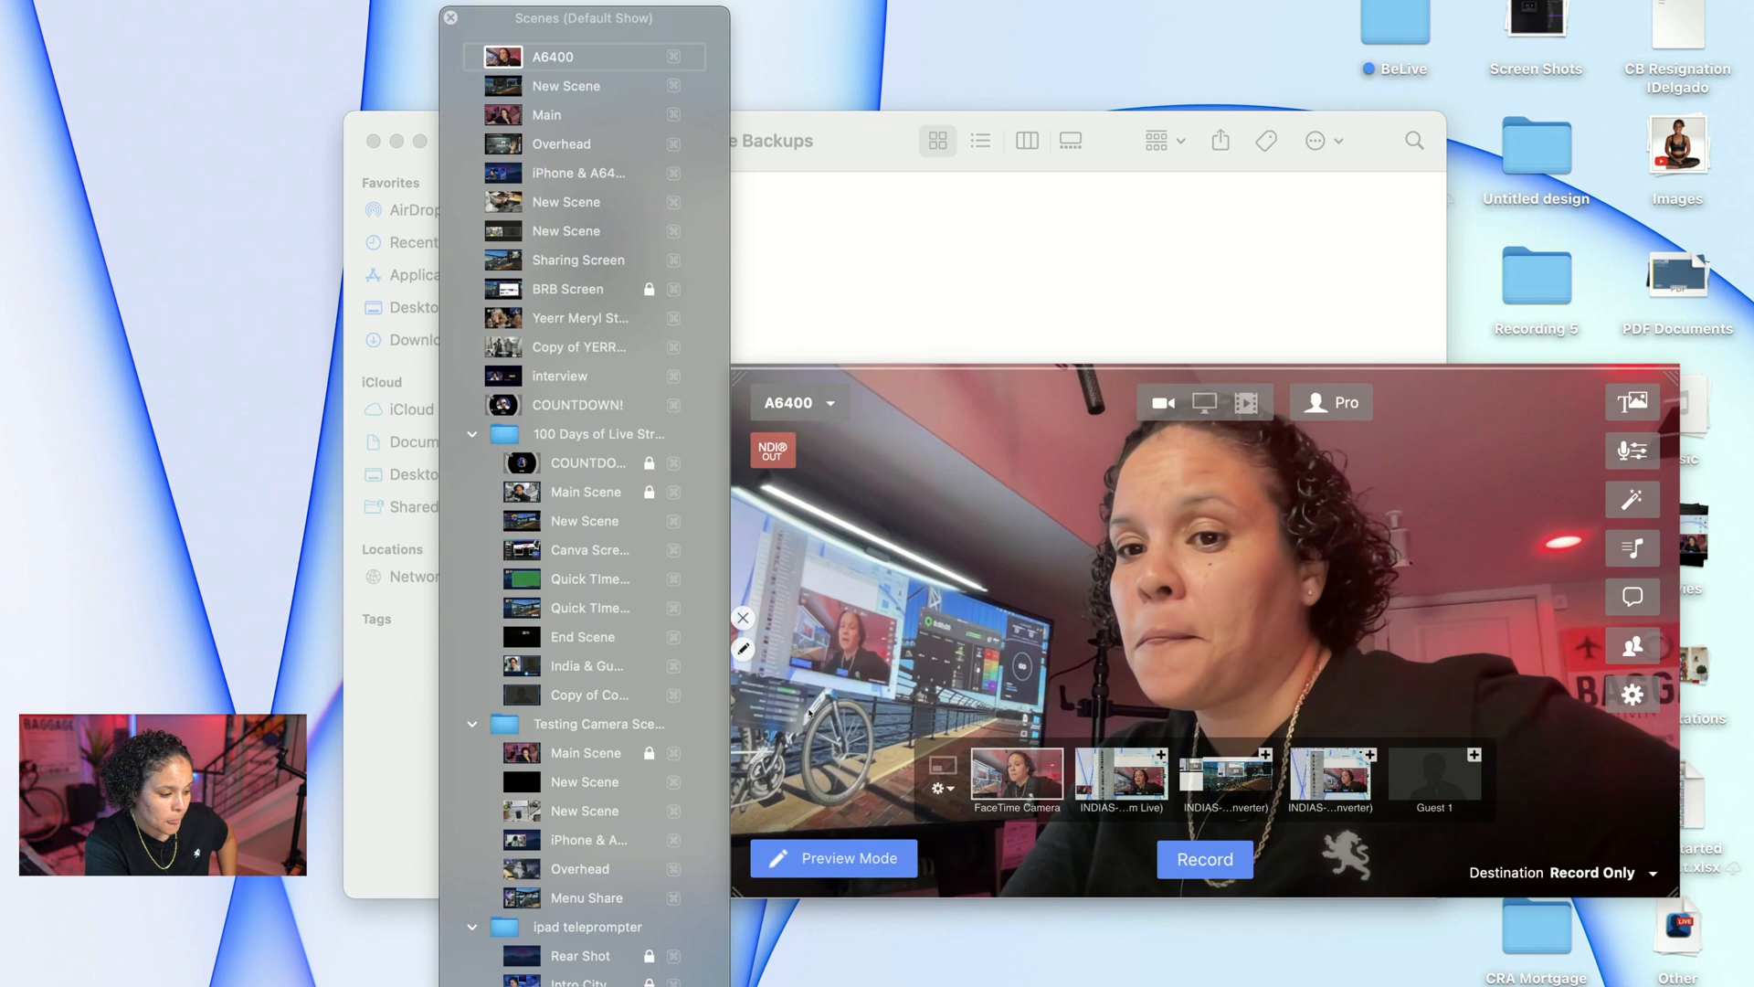
# - Show the Overlays panel, browse scene groups and overlays, and expand Days to Go
pyautogui.click(1631, 402)
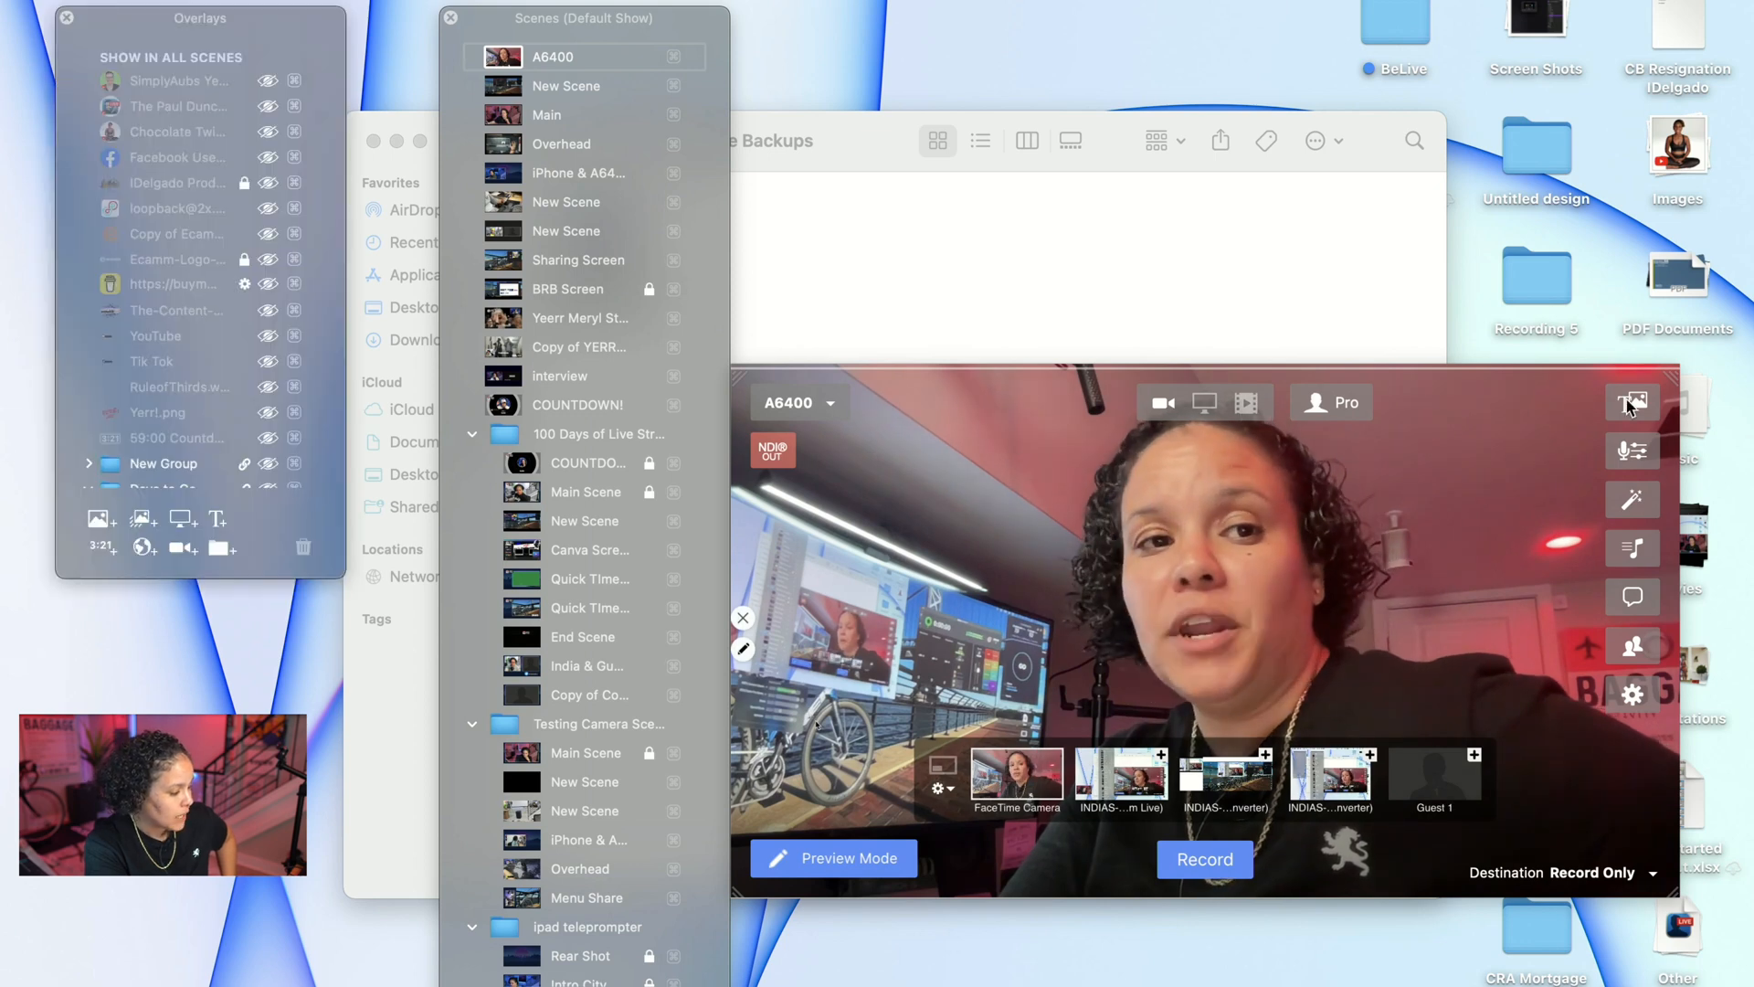
pyautogui.scroll(-3)
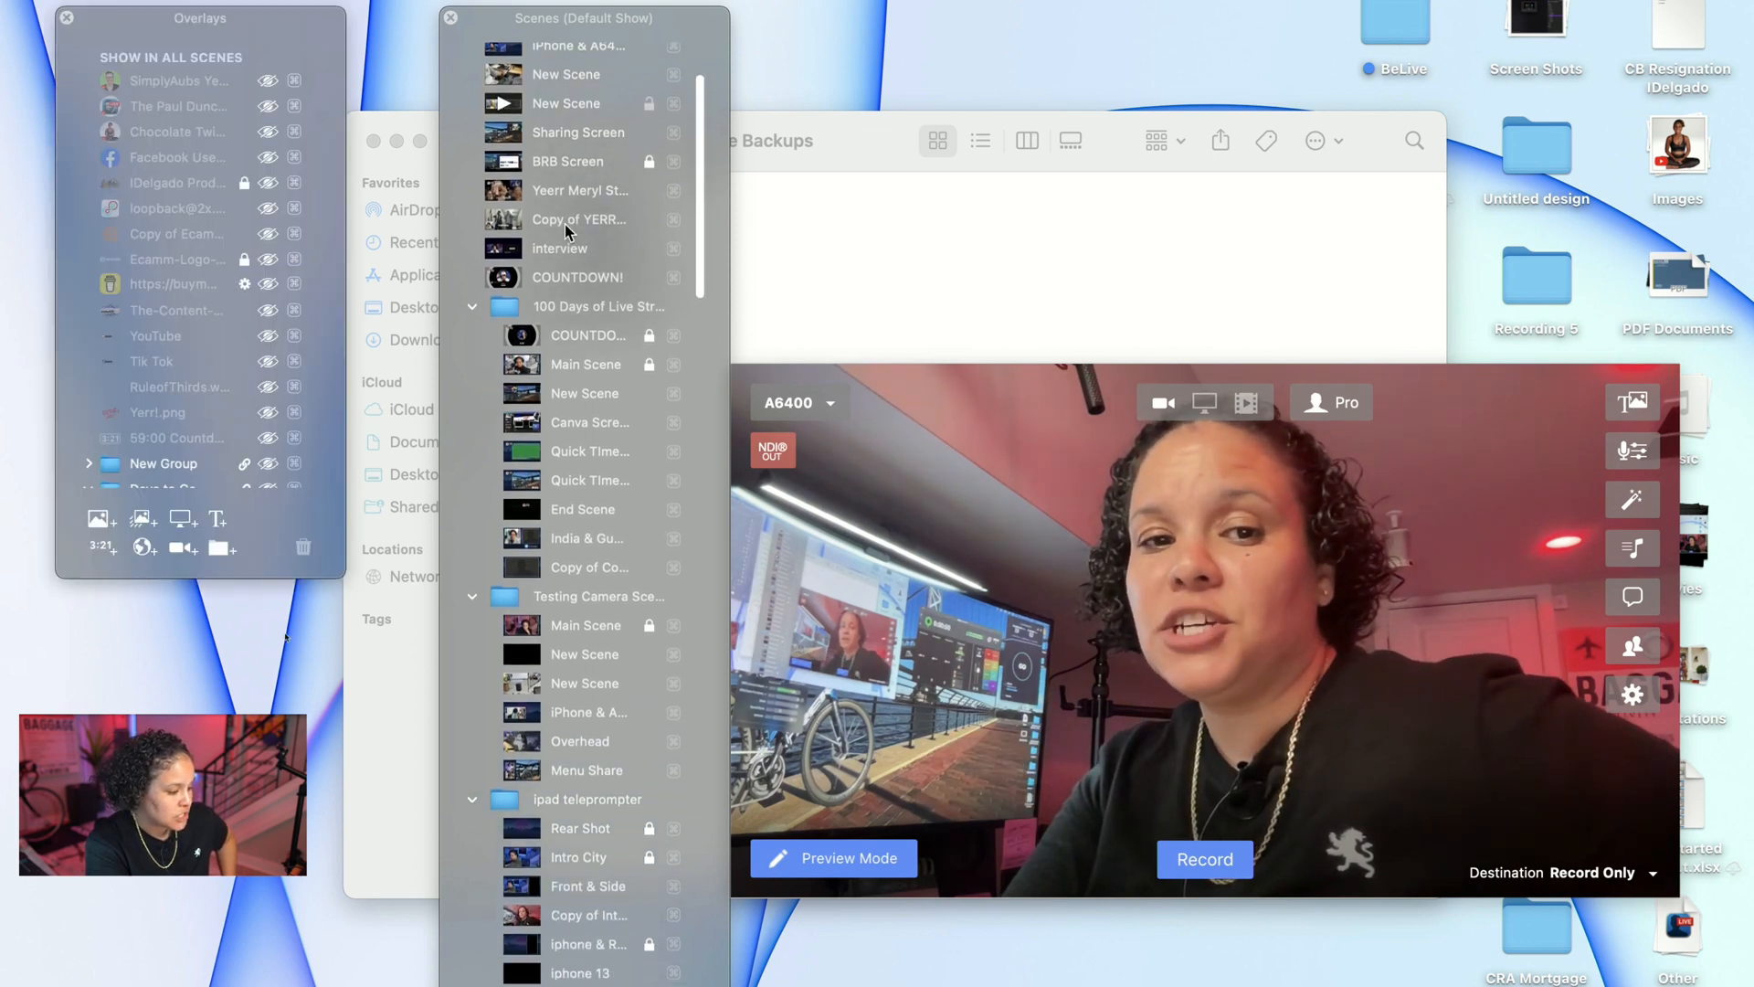
pyautogui.scroll(-3)
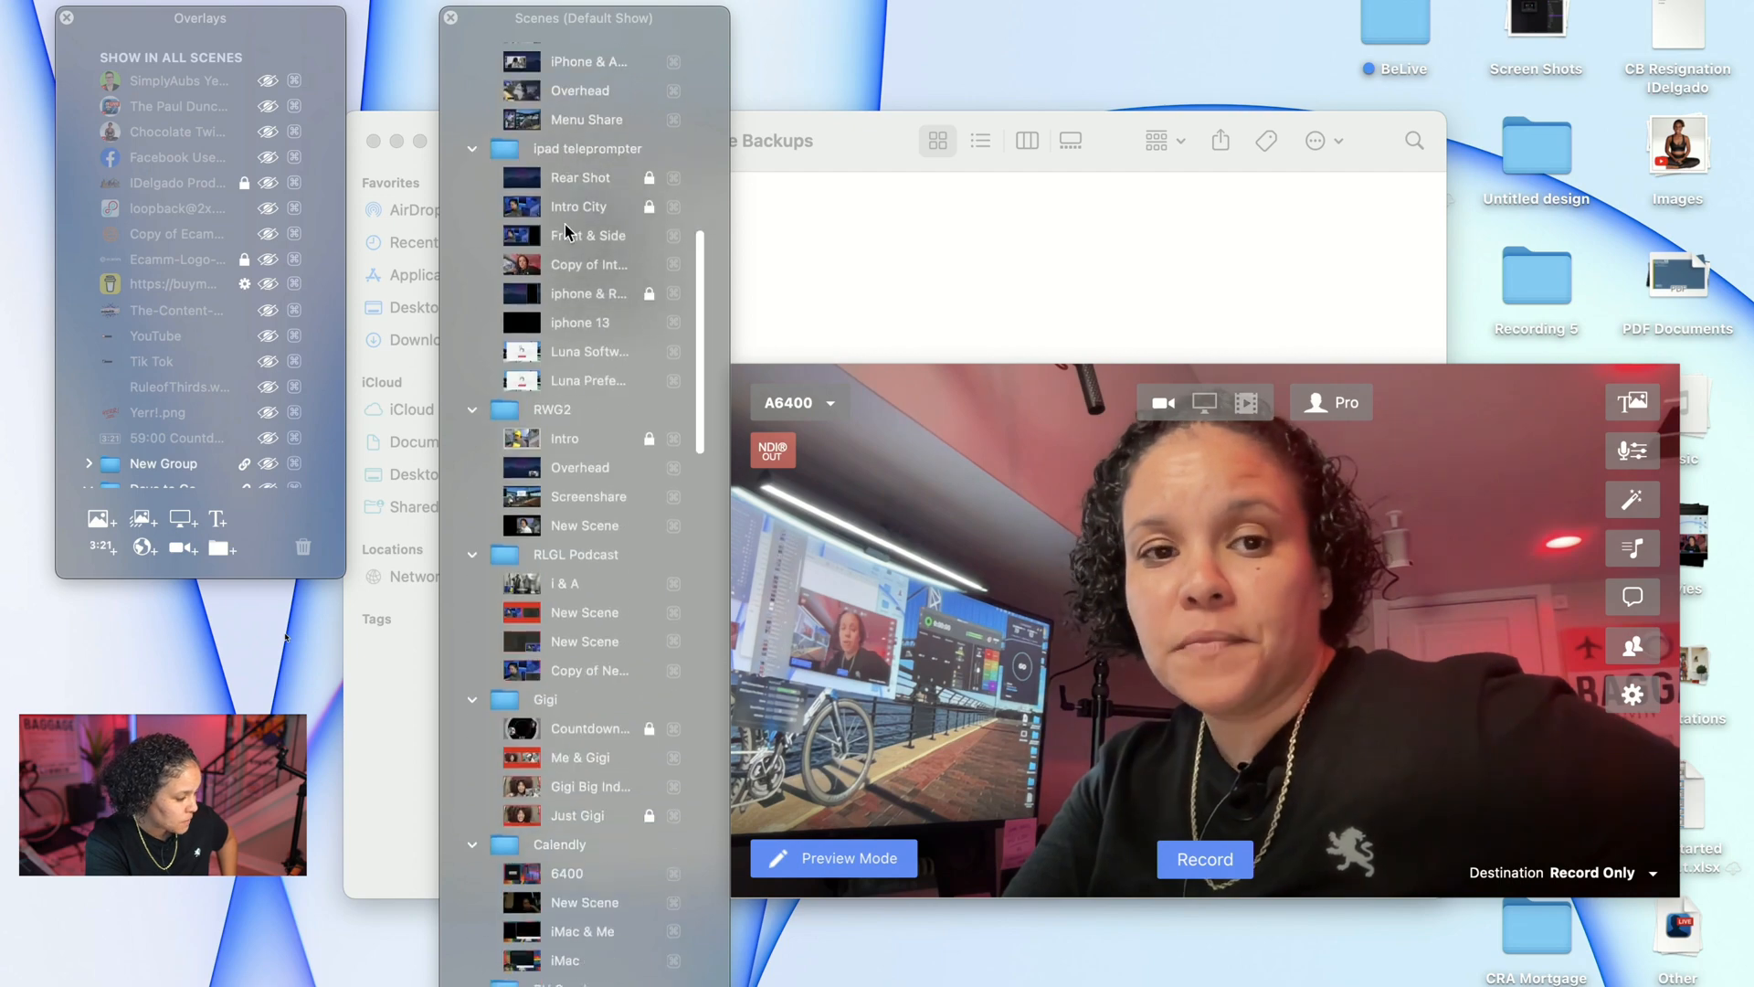
pyautogui.scroll(-3)
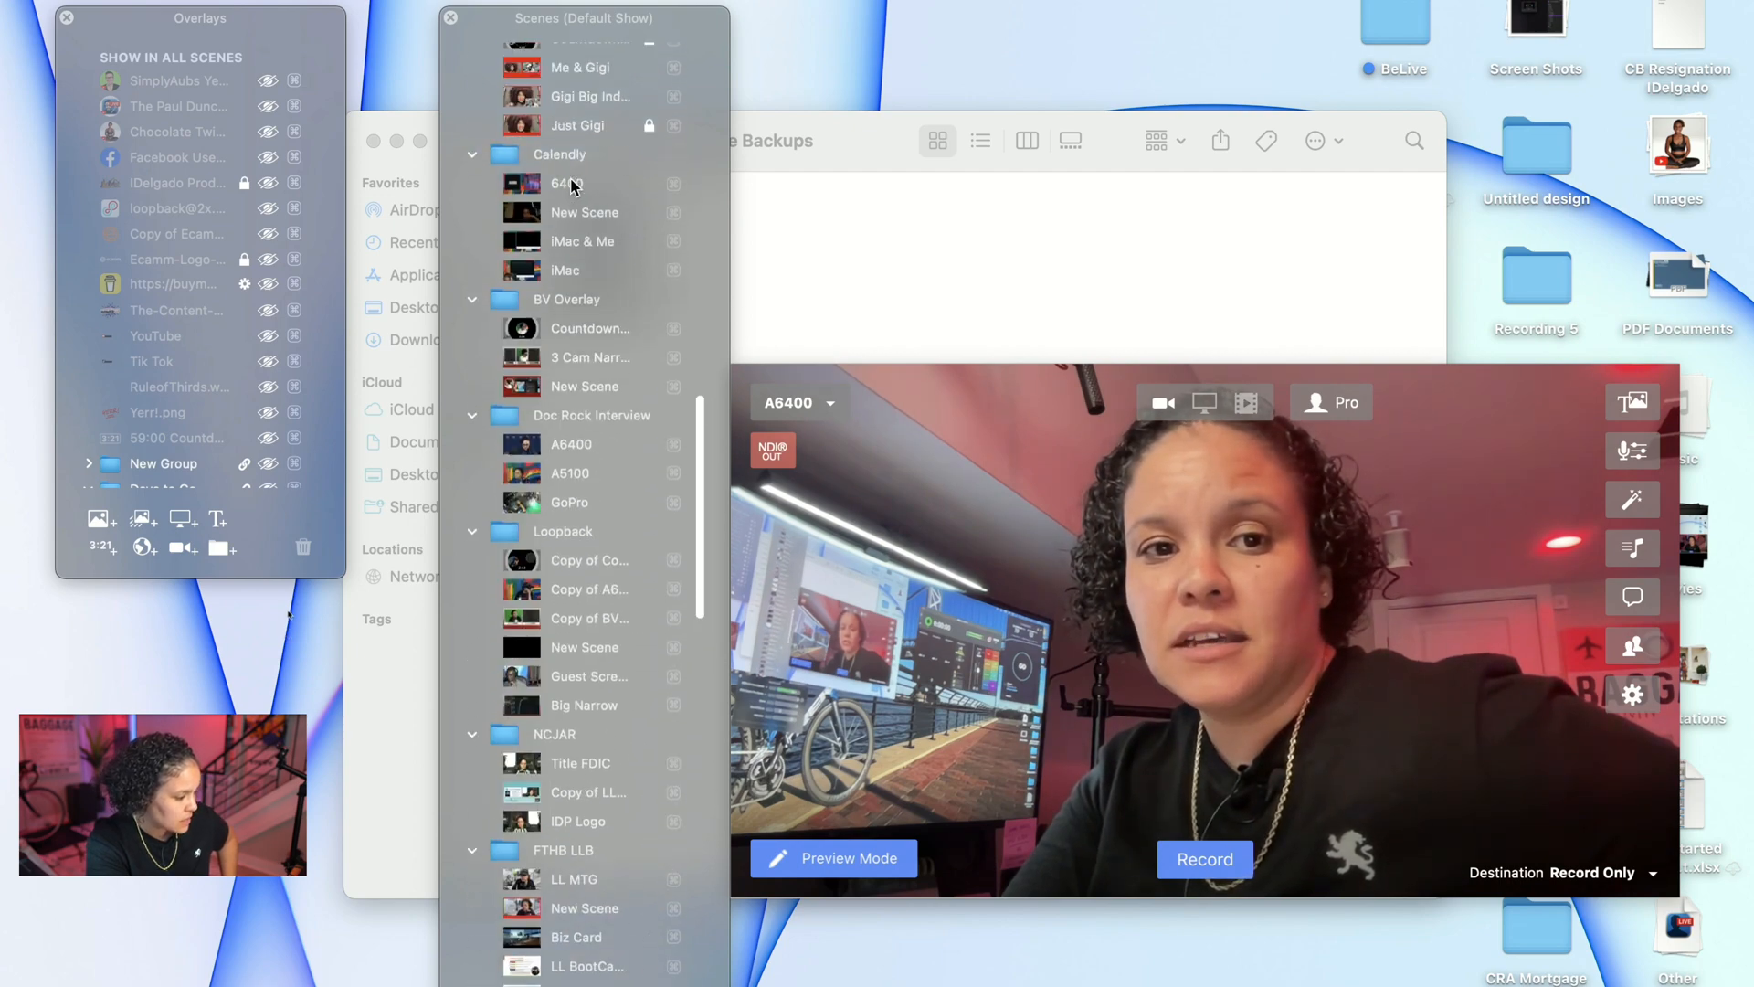
pyautogui.scroll(3)
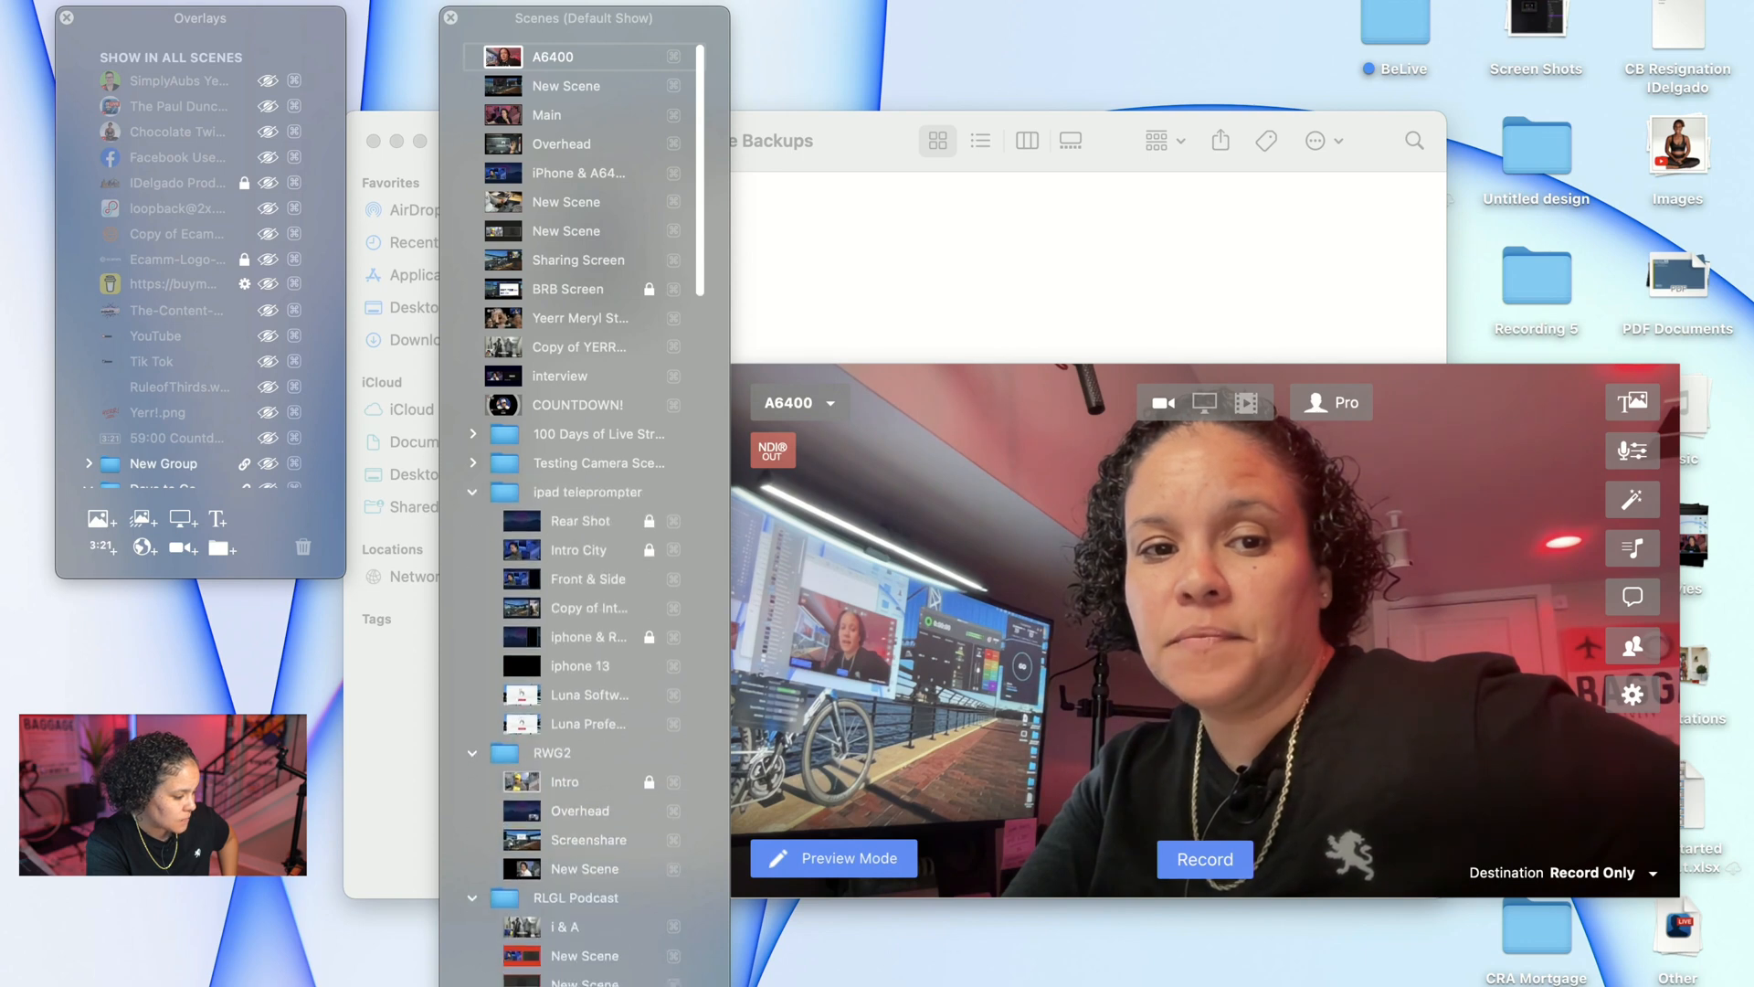
pyautogui.scroll(-3)
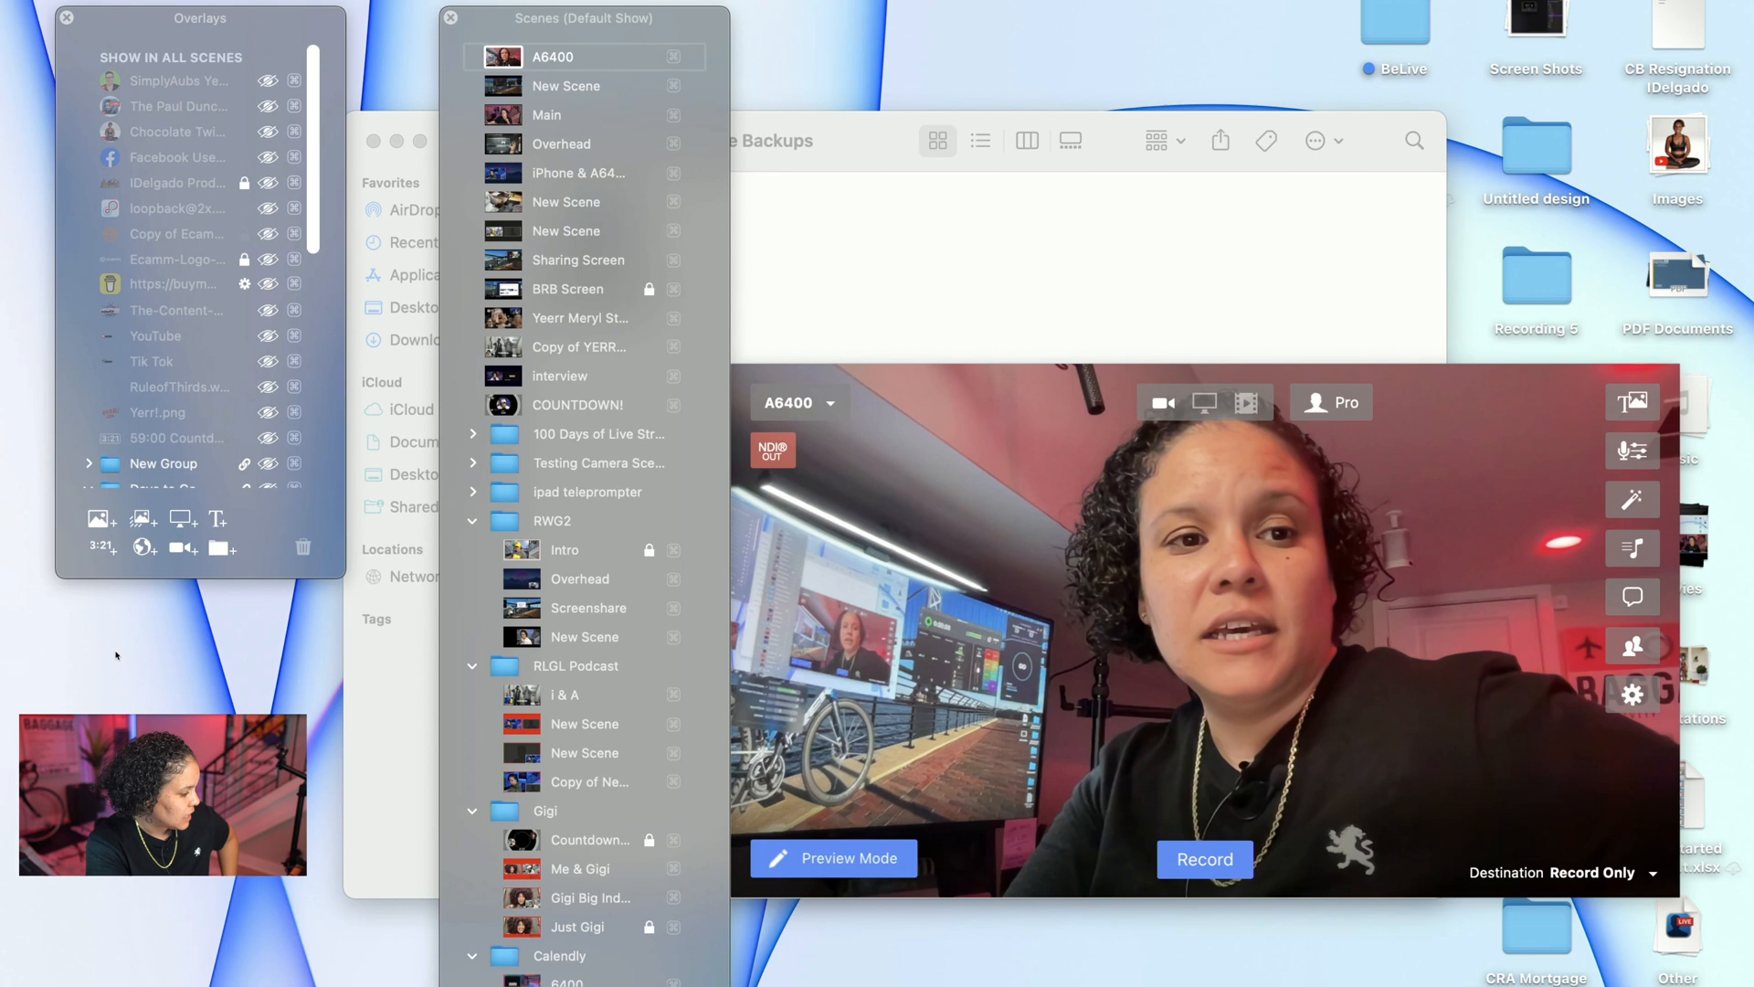
pyautogui.click(89, 415)
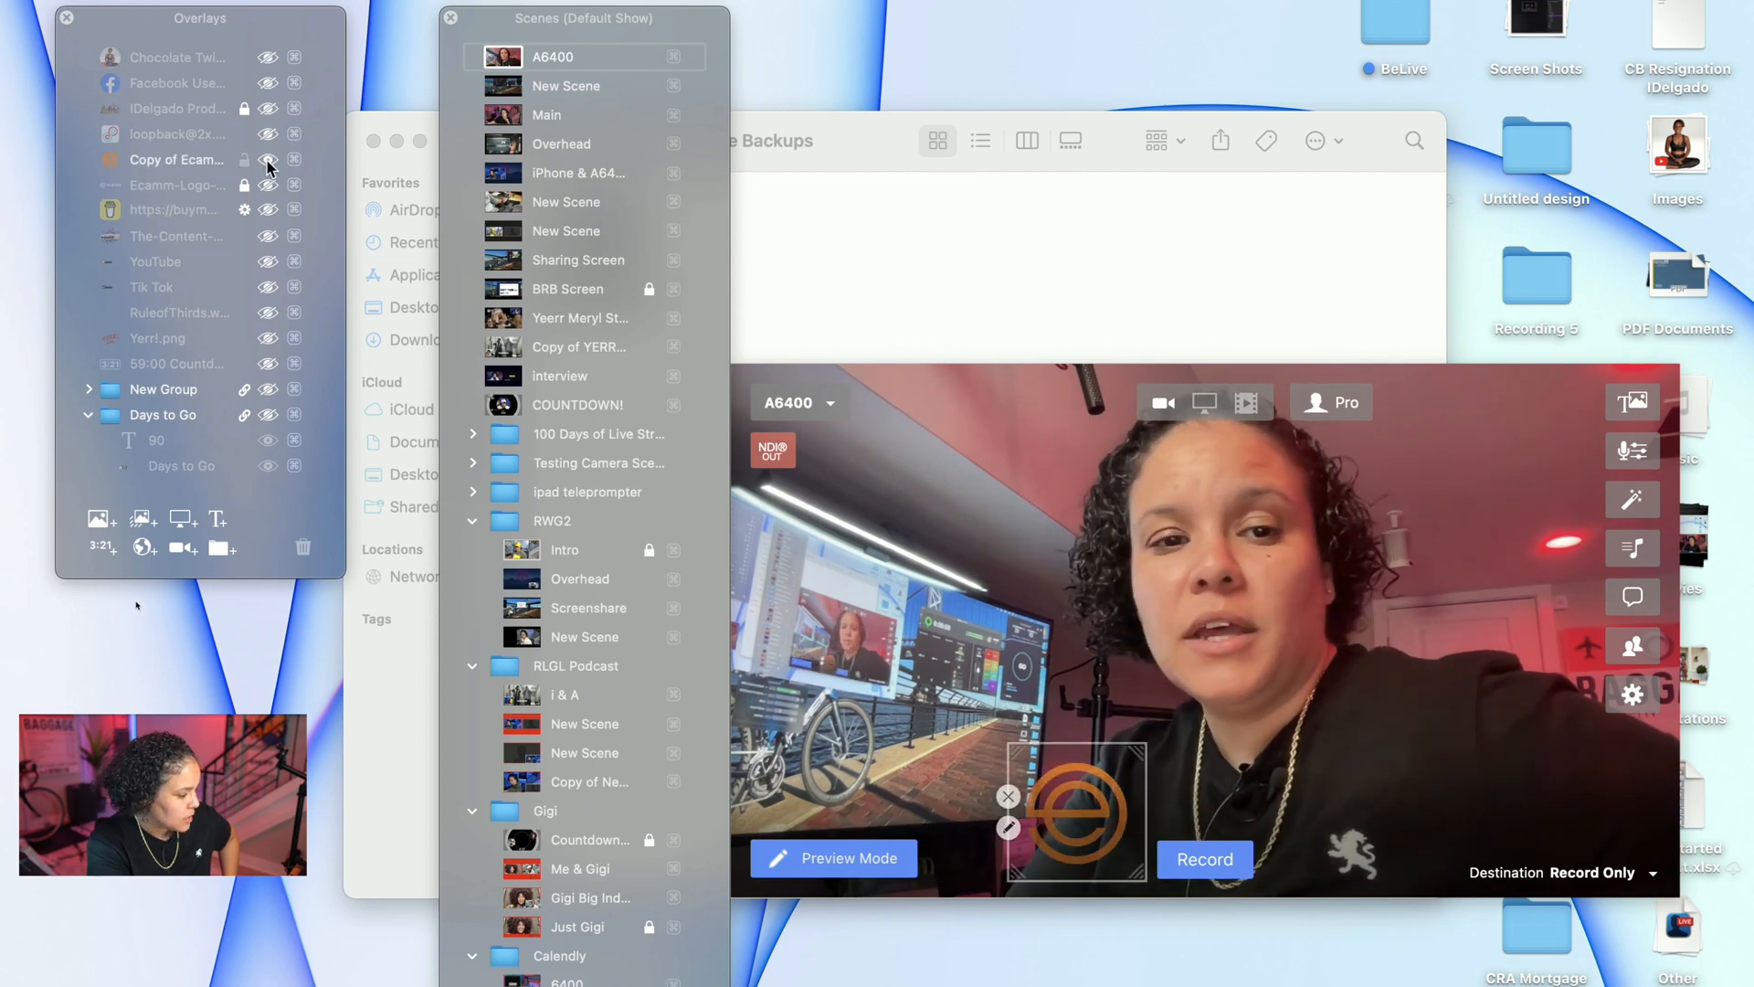
pyautogui.scroll(-3)
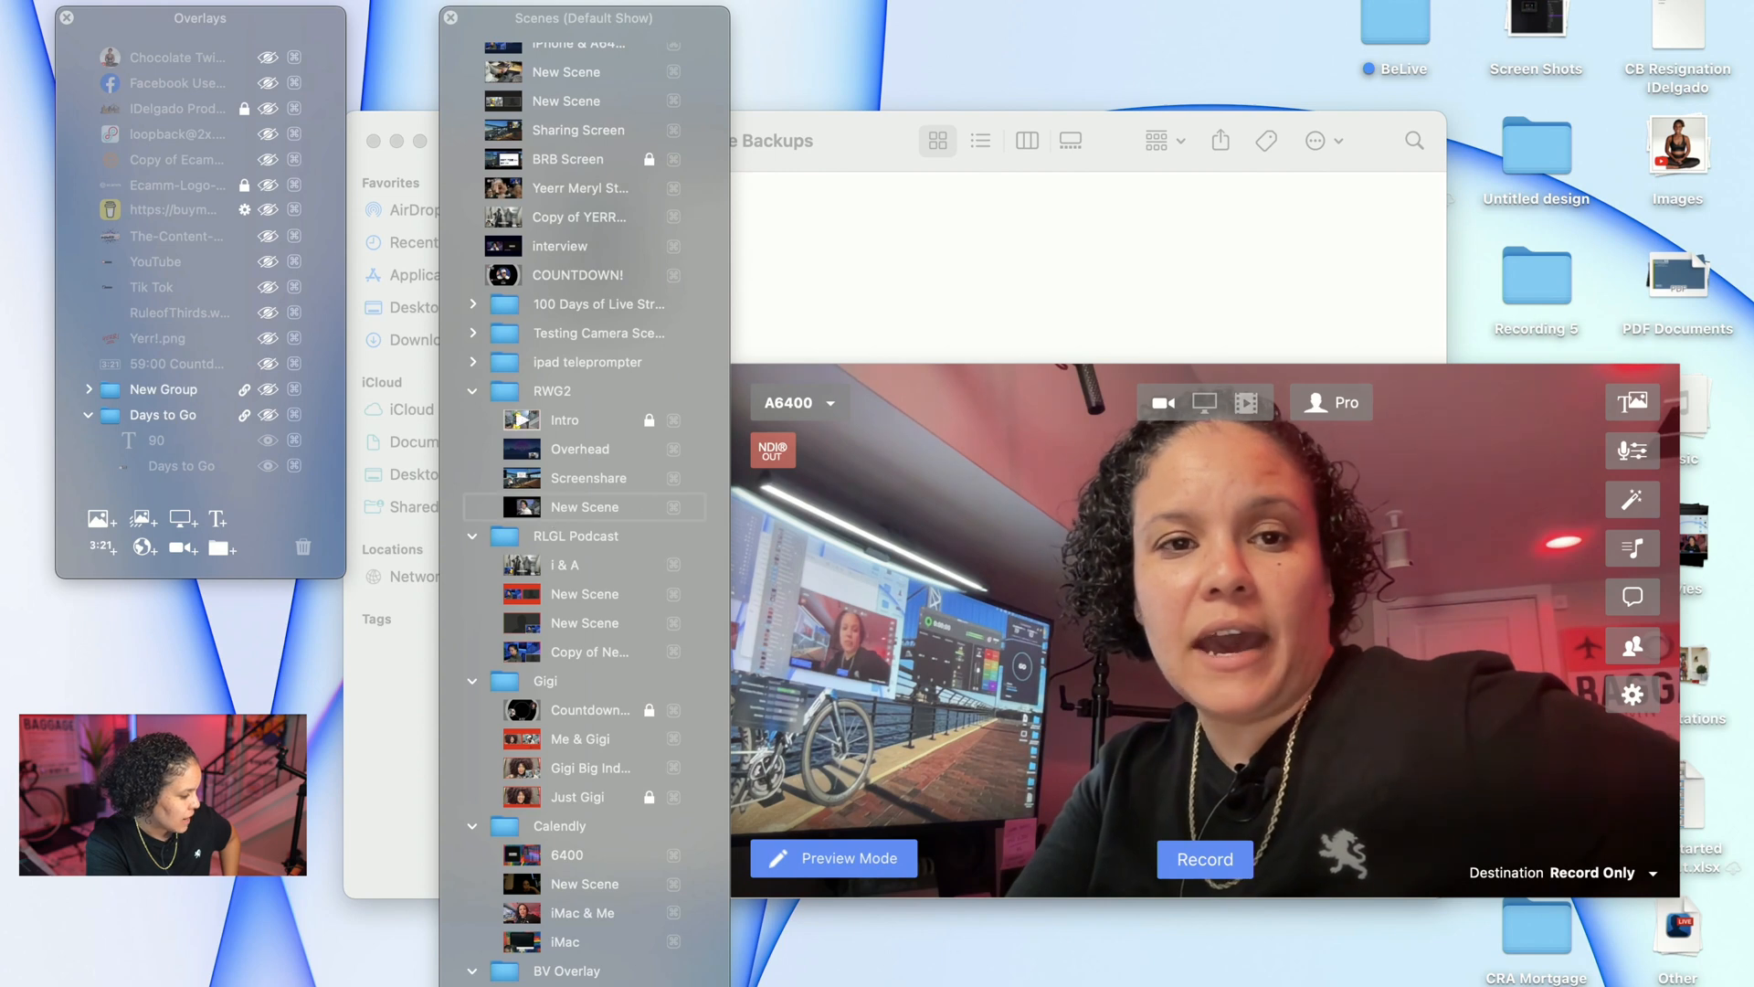
pyautogui.scroll(3)
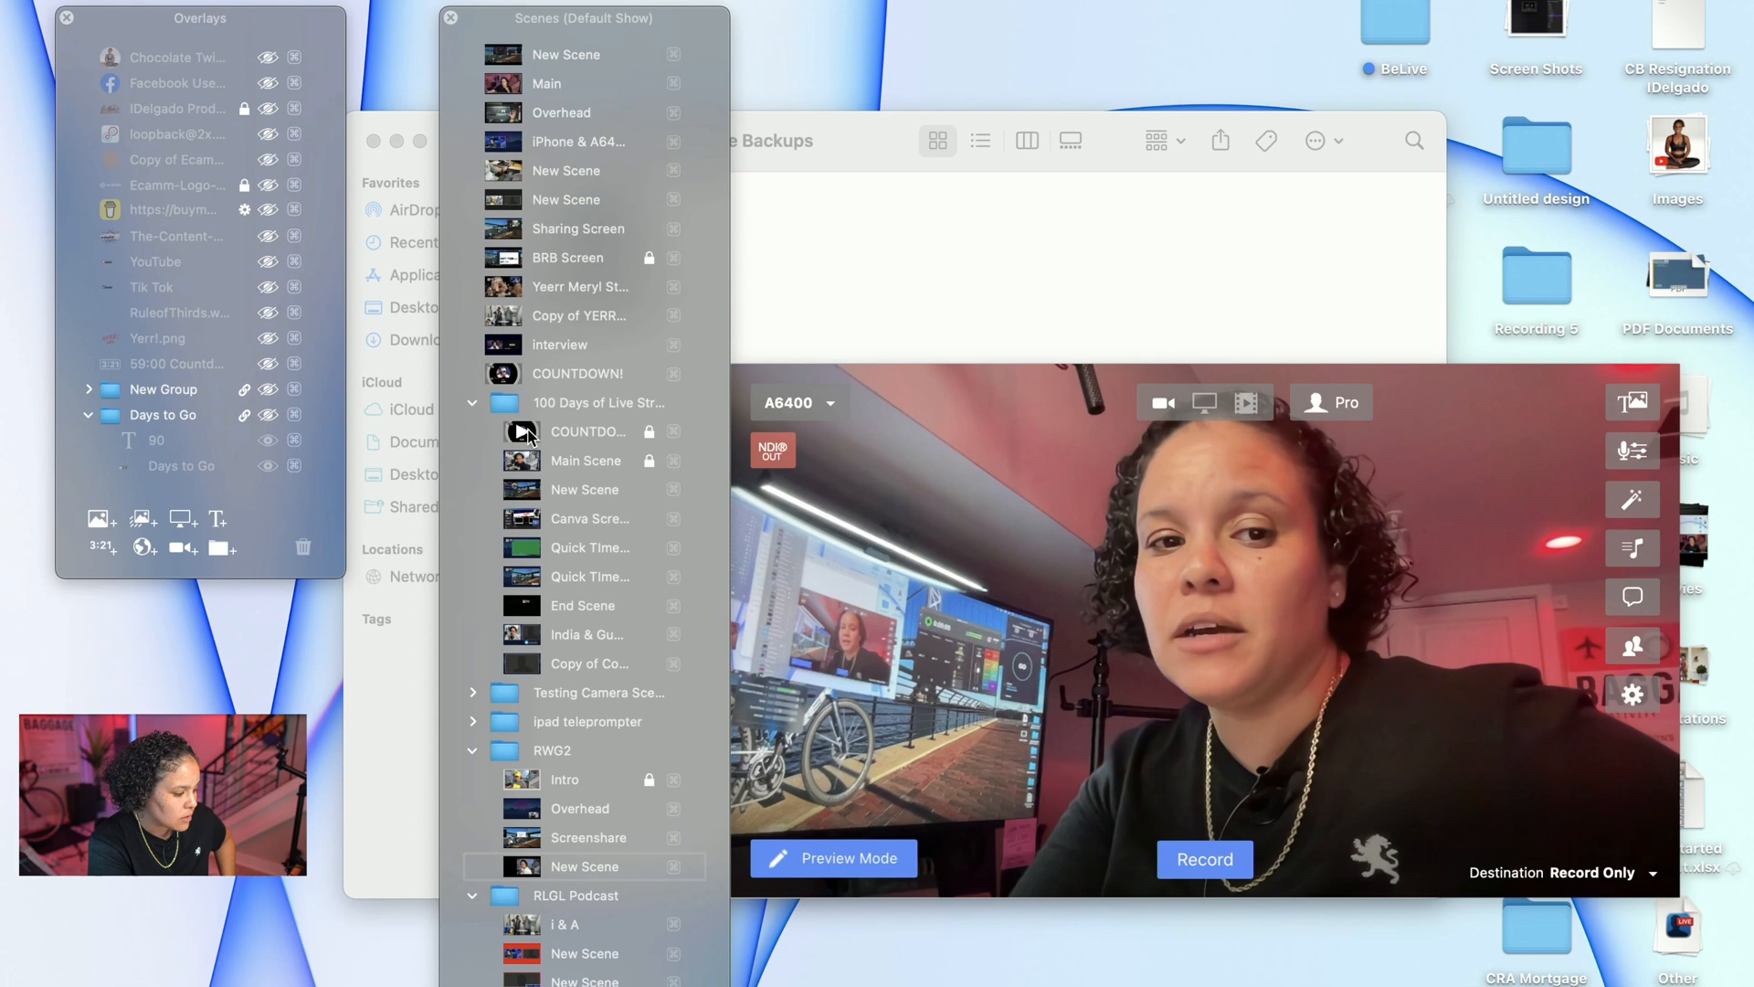
# - Set FaceTime HD Camera in the COUNTDOWN! circular camera area and the Main scene
pyautogui.click(587, 430)
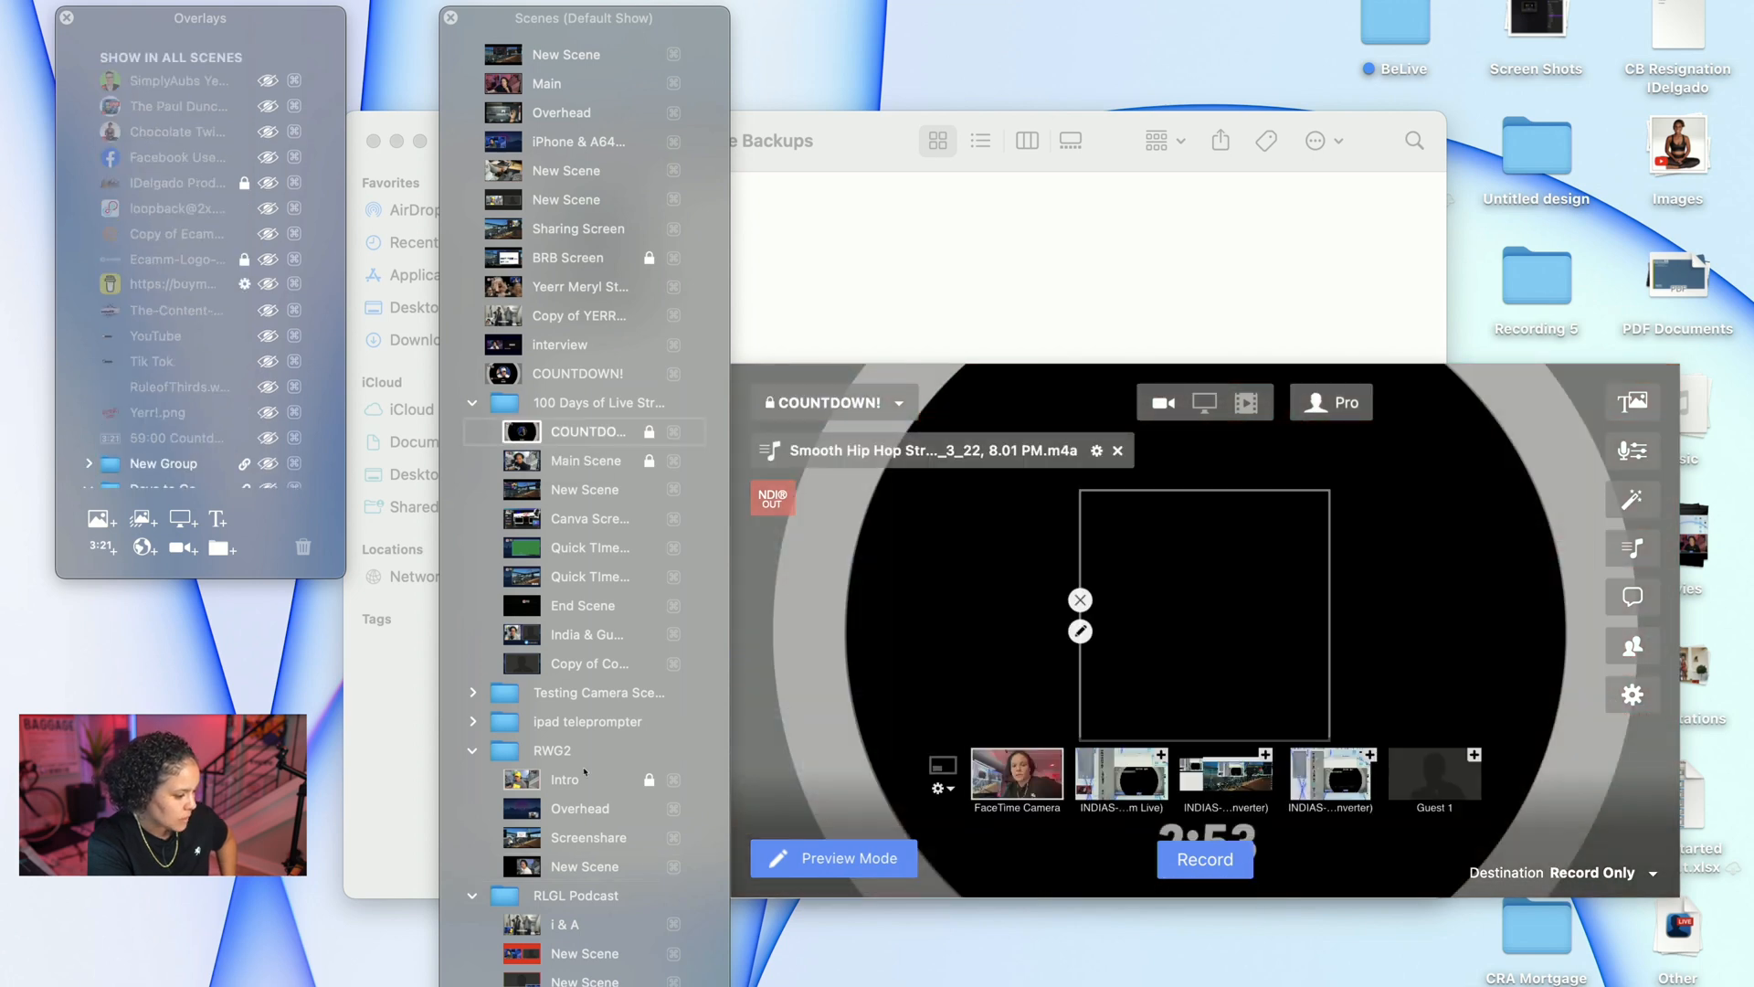
pyautogui.click(1078, 631)
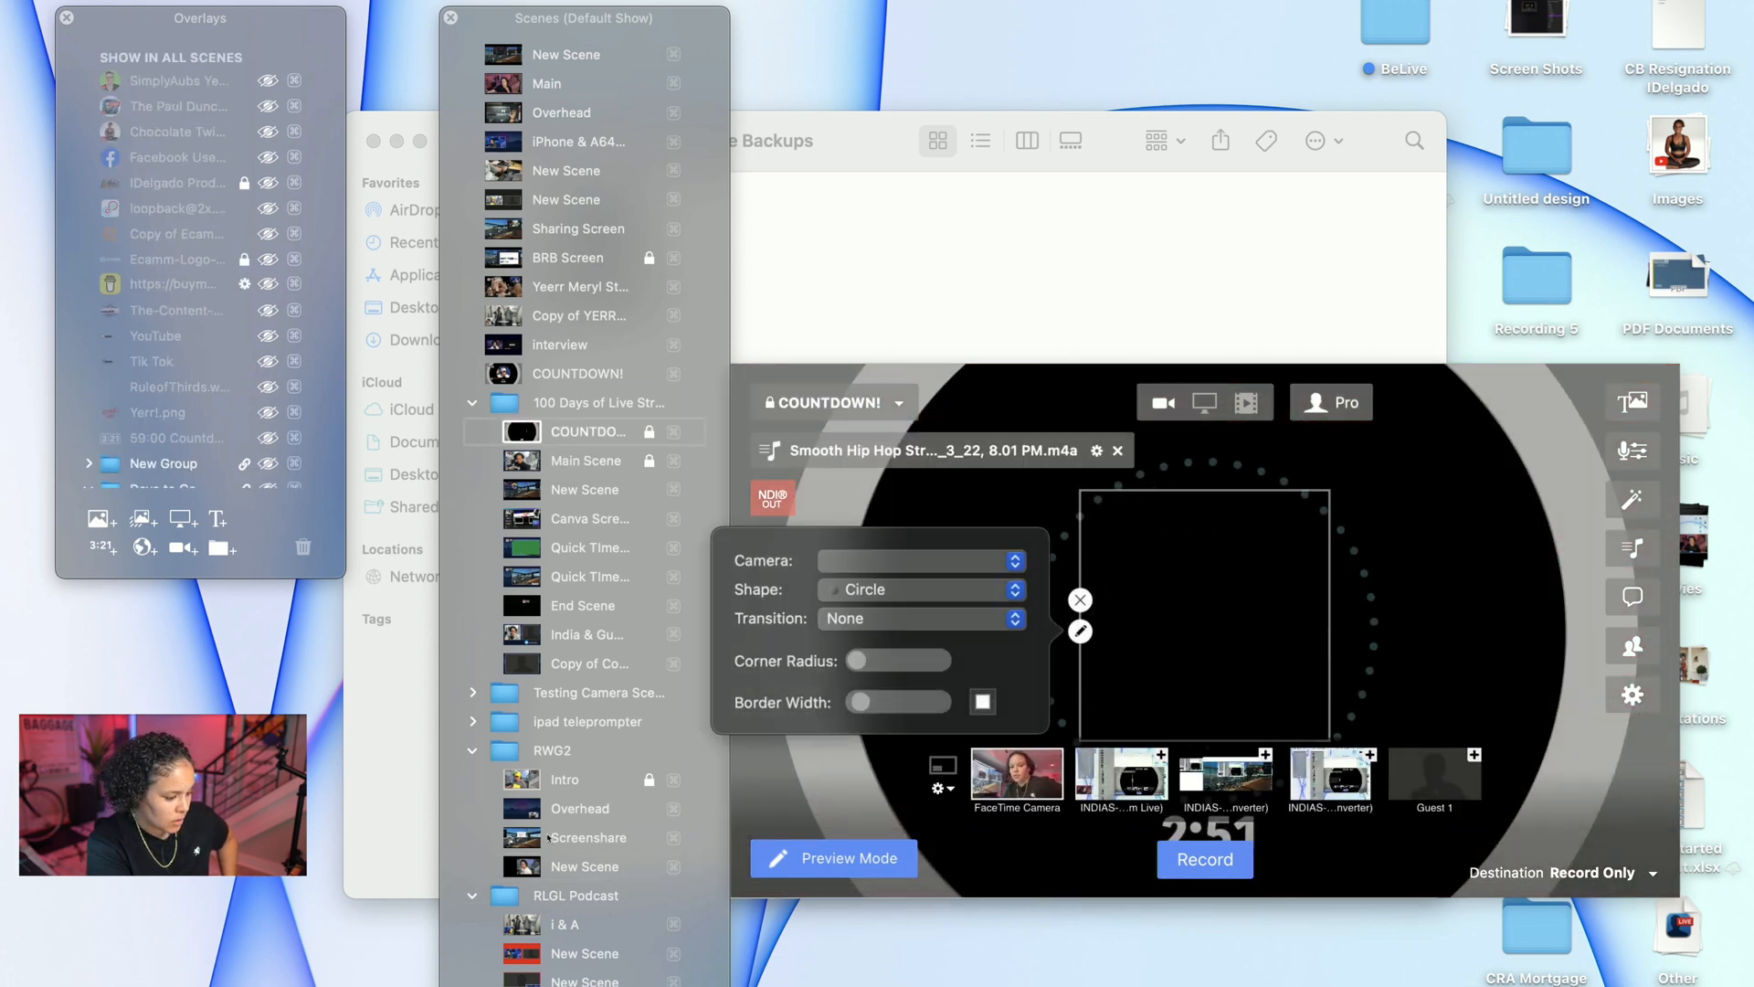
pyautogui.click(918, 560)
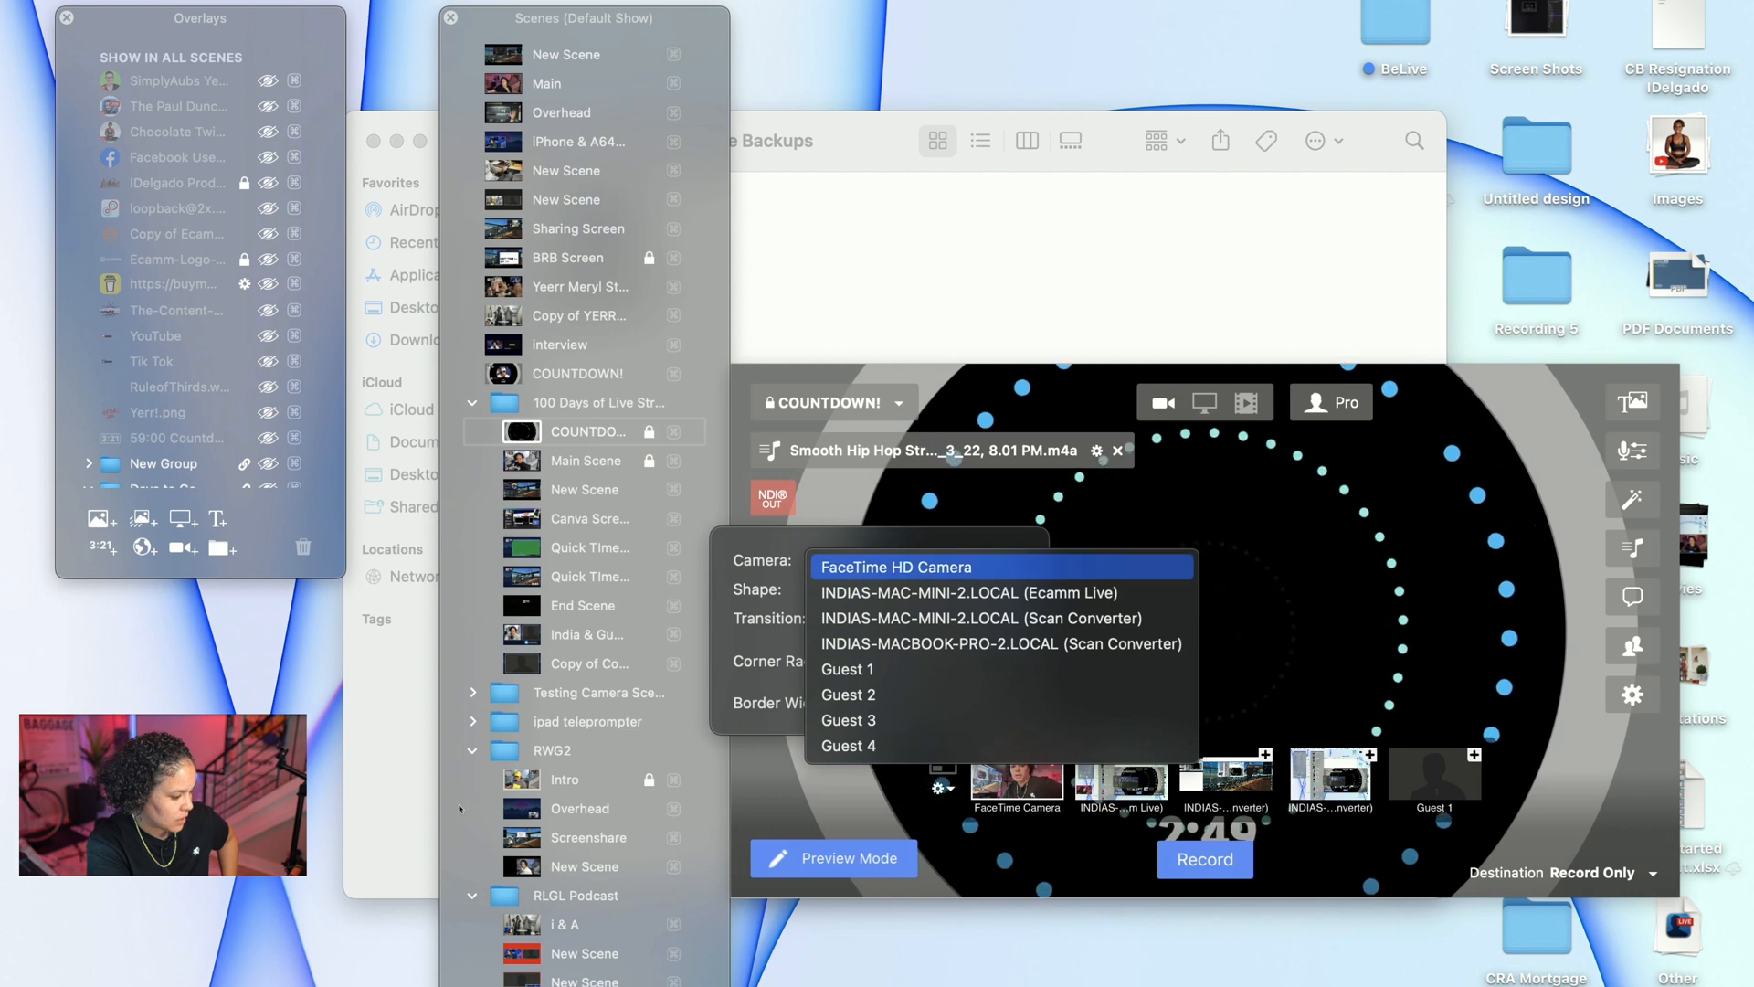
pyautogui.click(893, 567)
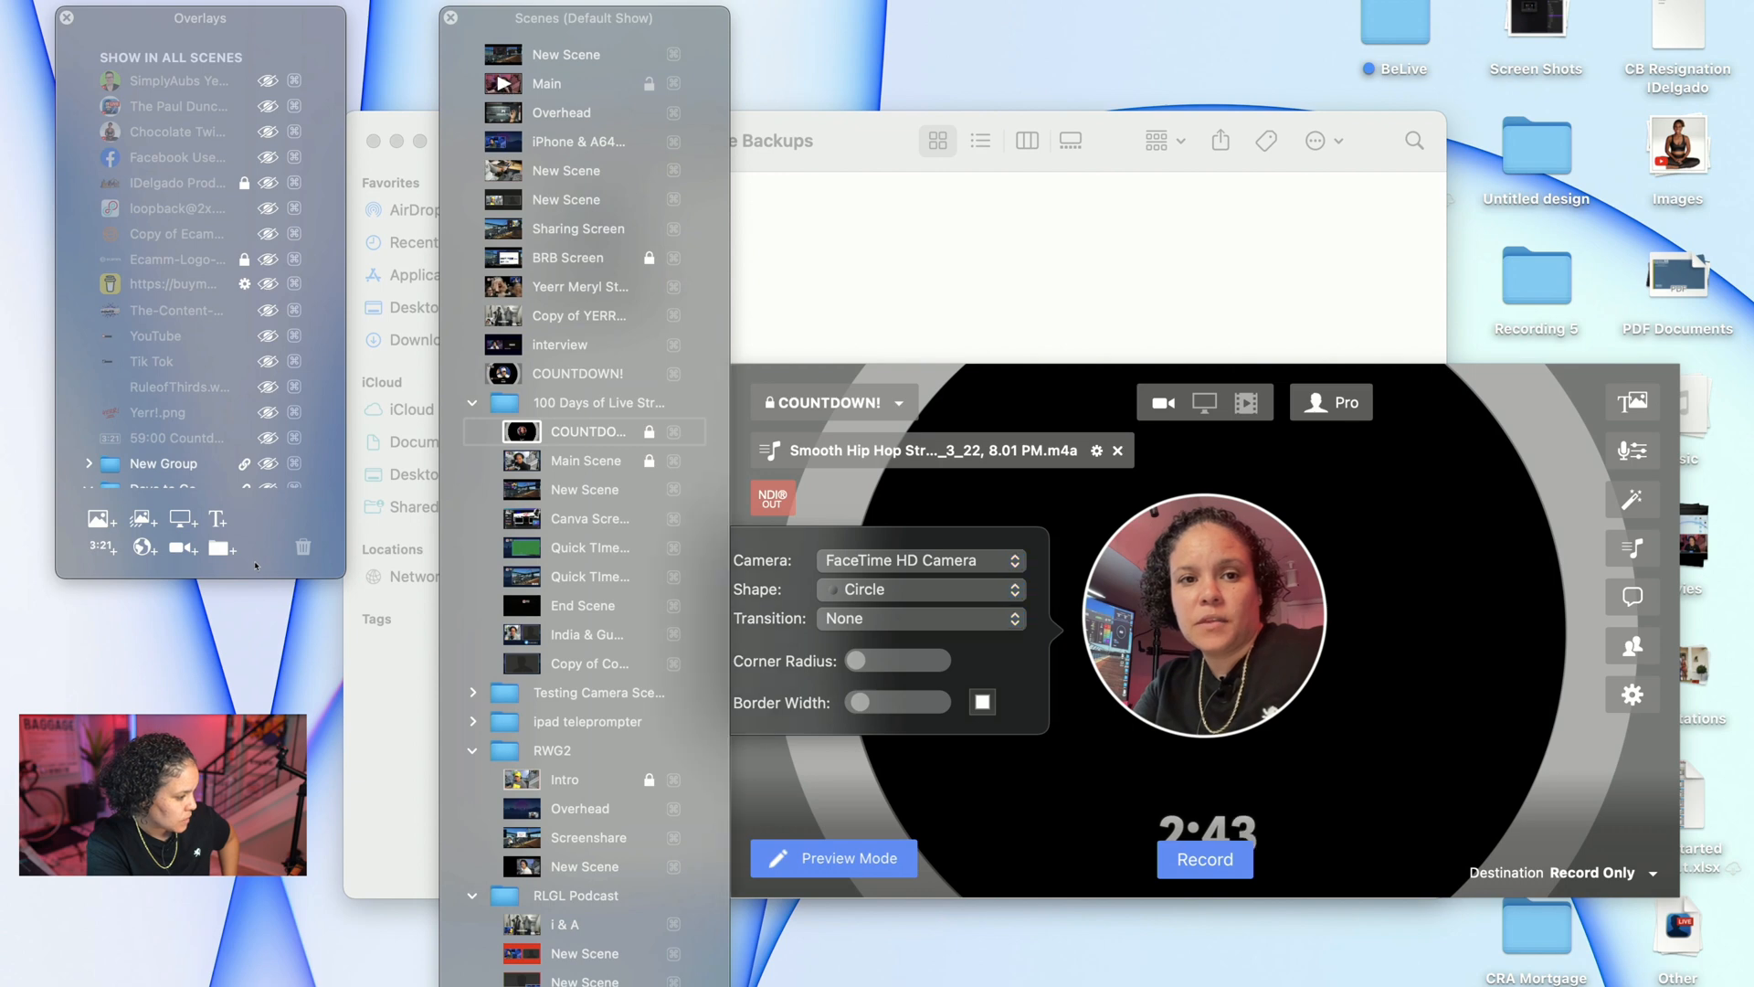
pyautogui.click(548, 83)
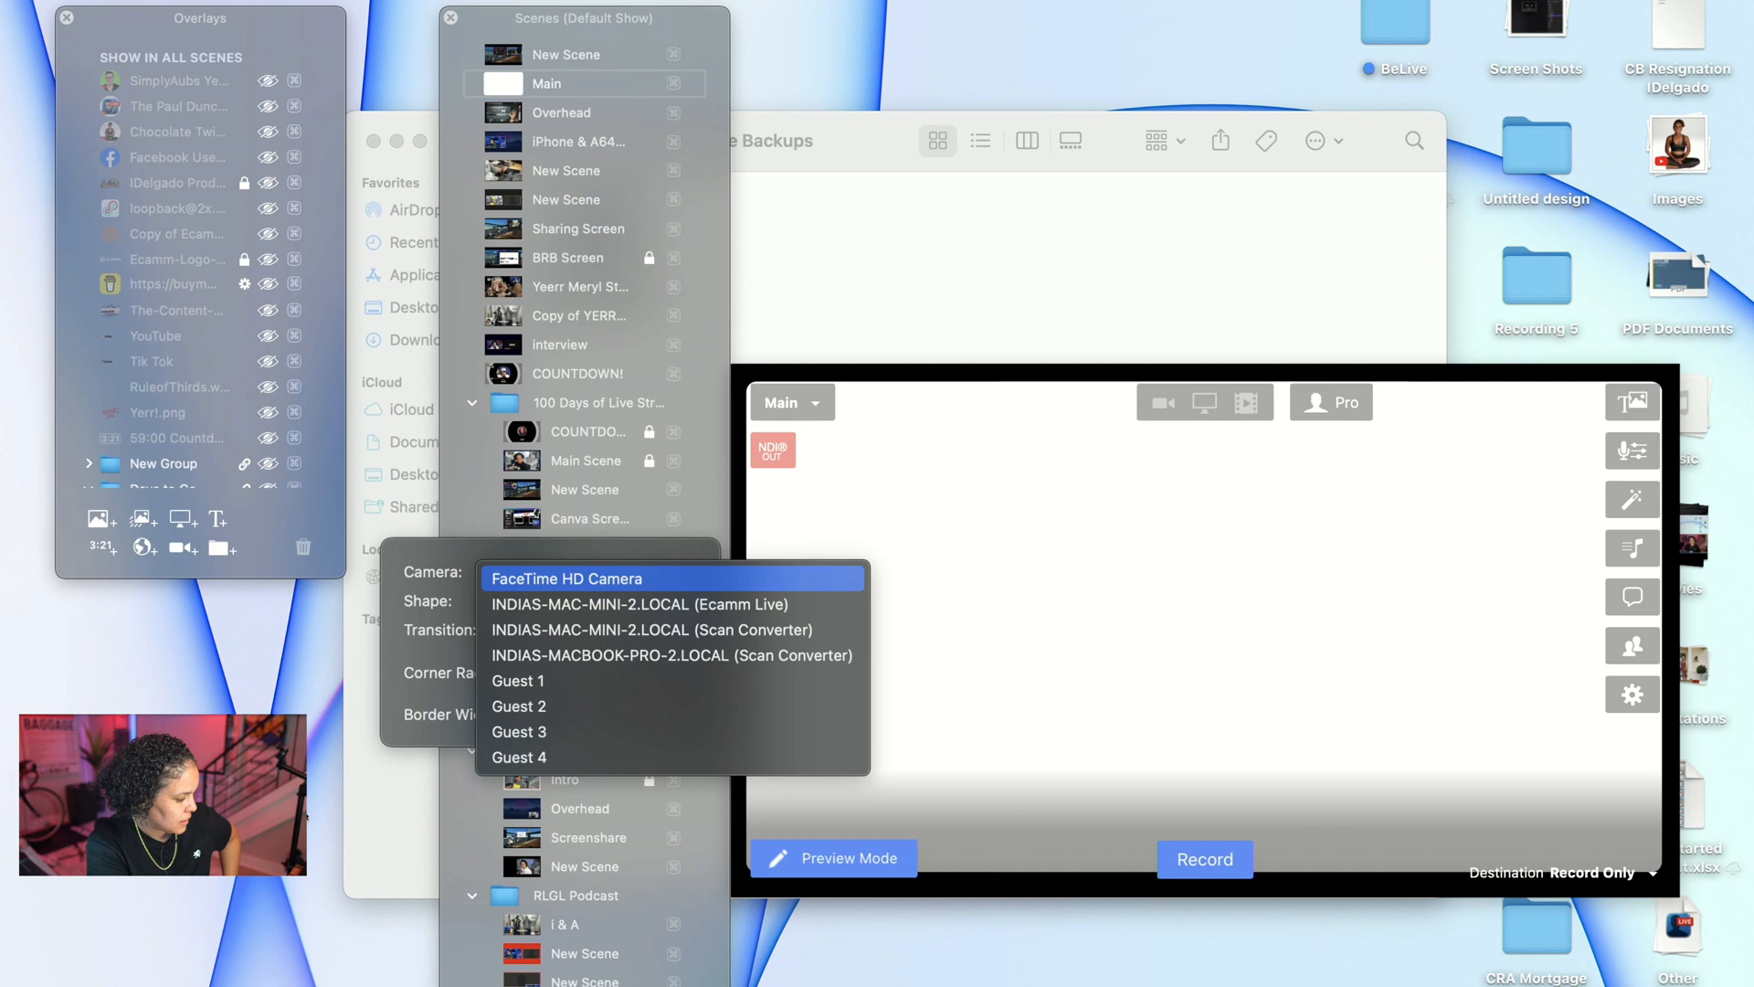
pyautogui.click(566, 578)
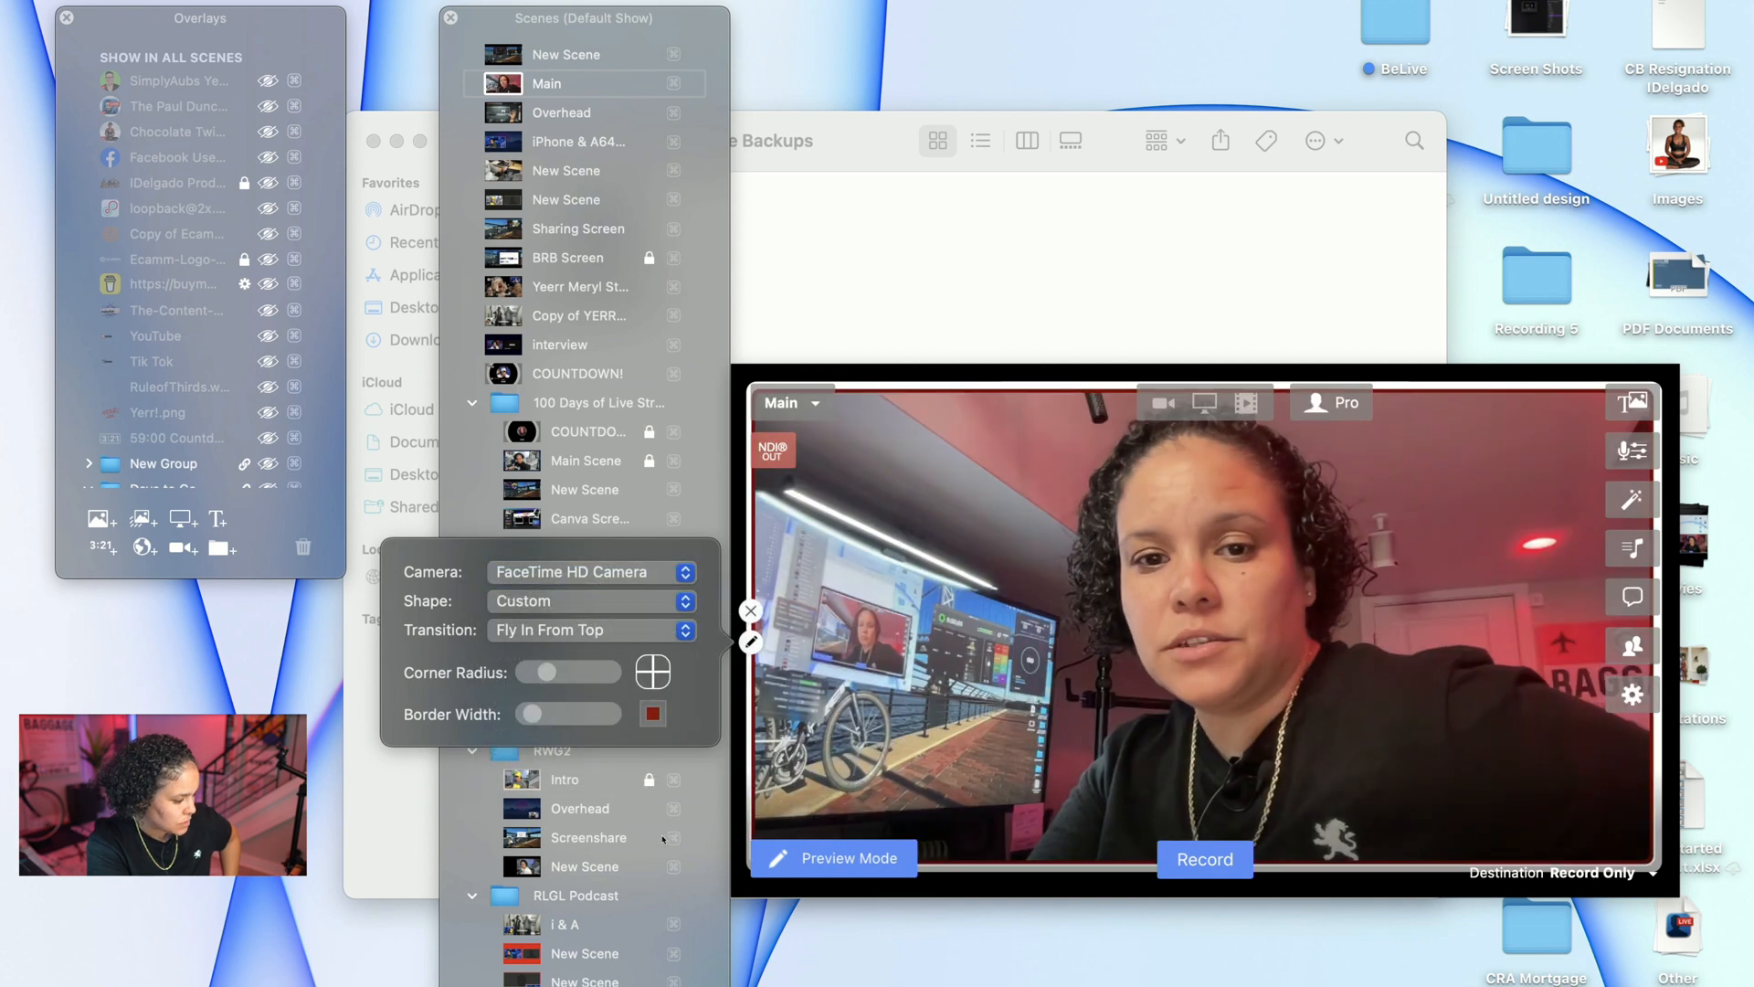
pyautogui.moveTo(995, 719)
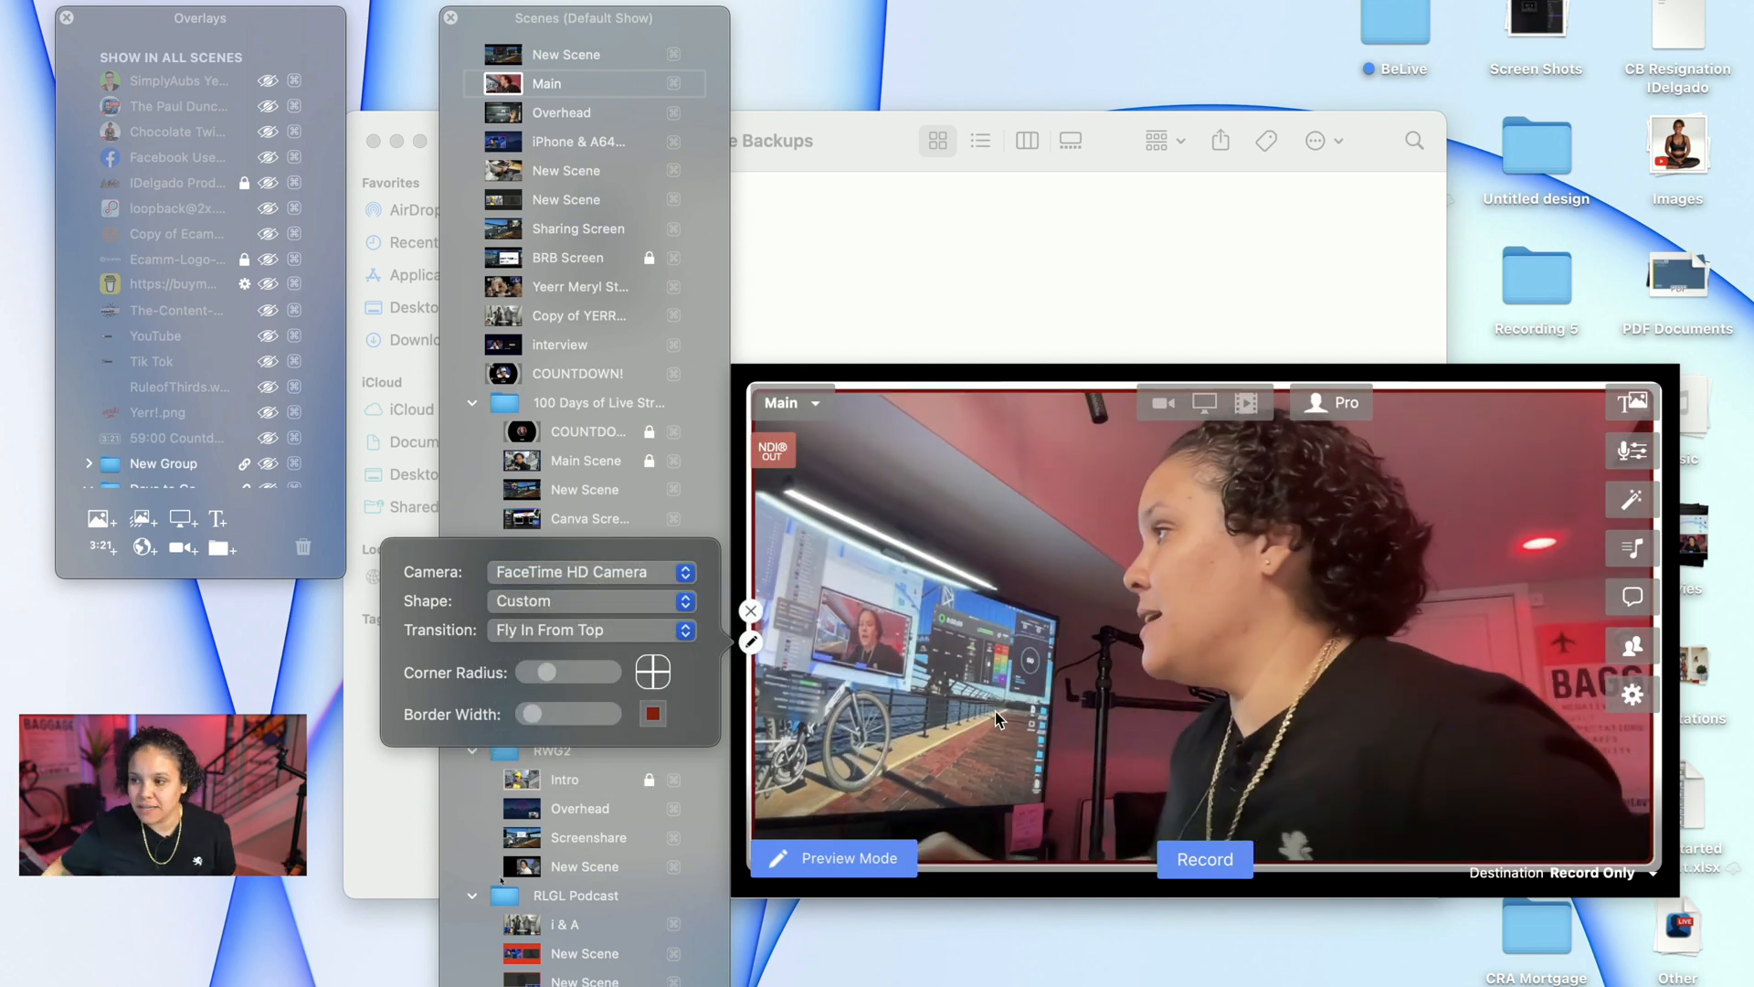